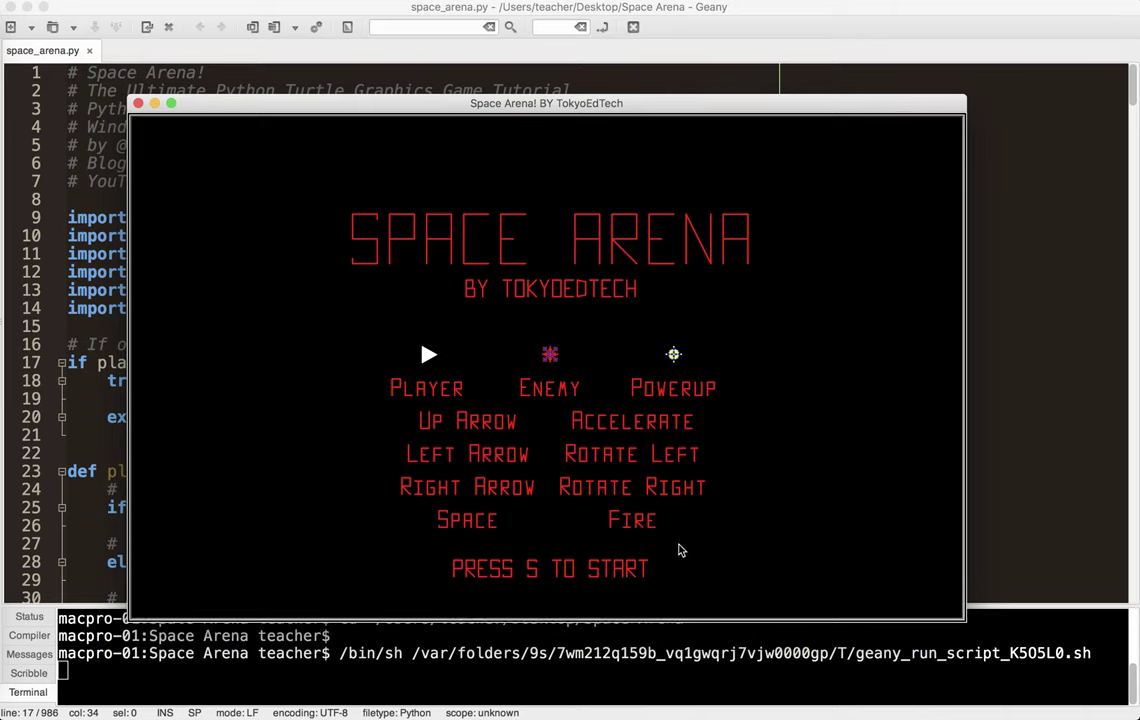
mouse_move(425, 383)
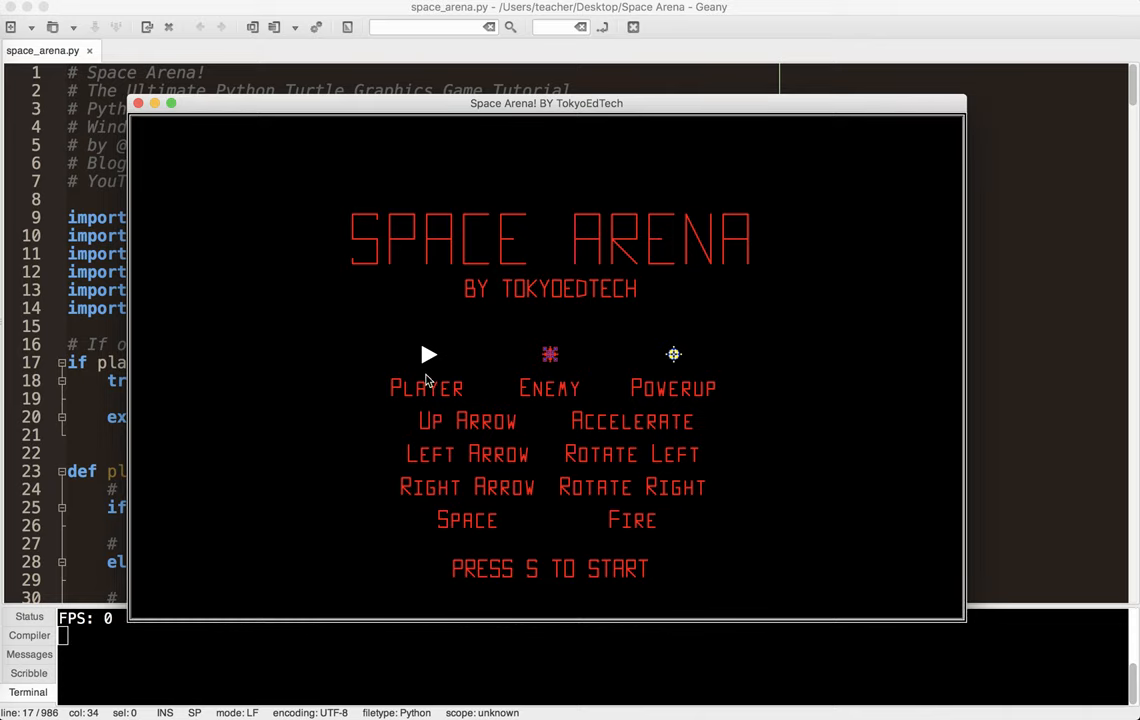
mouse_move(770, 388)
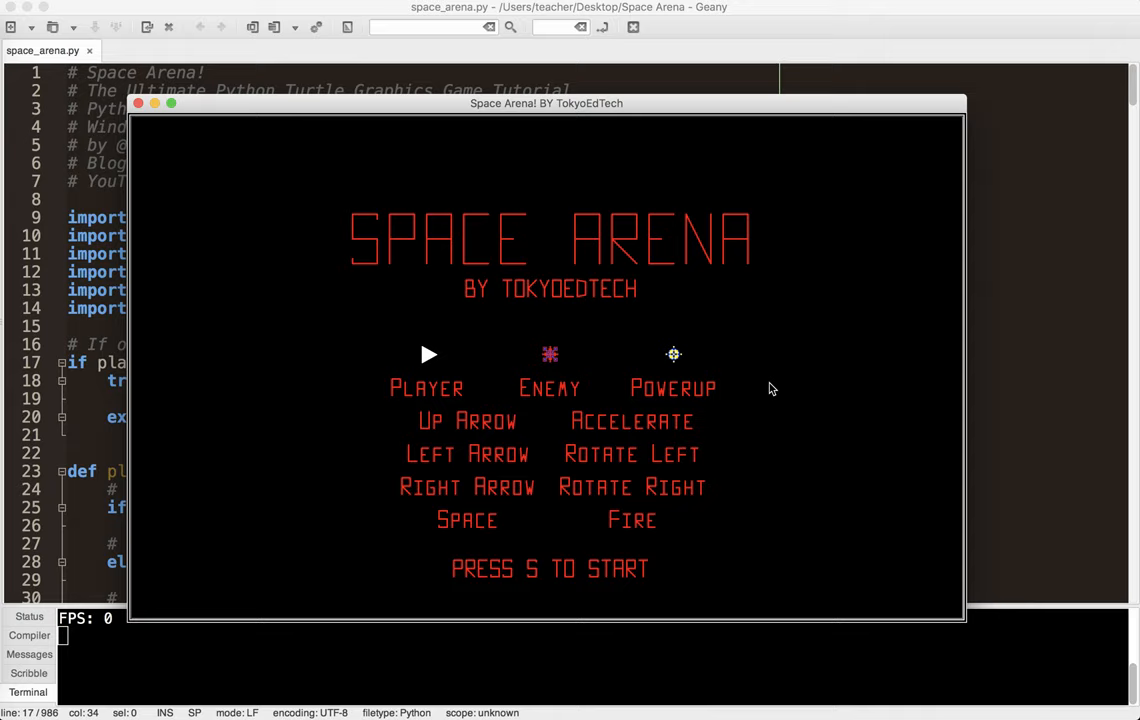
mouse_move(855, 90)
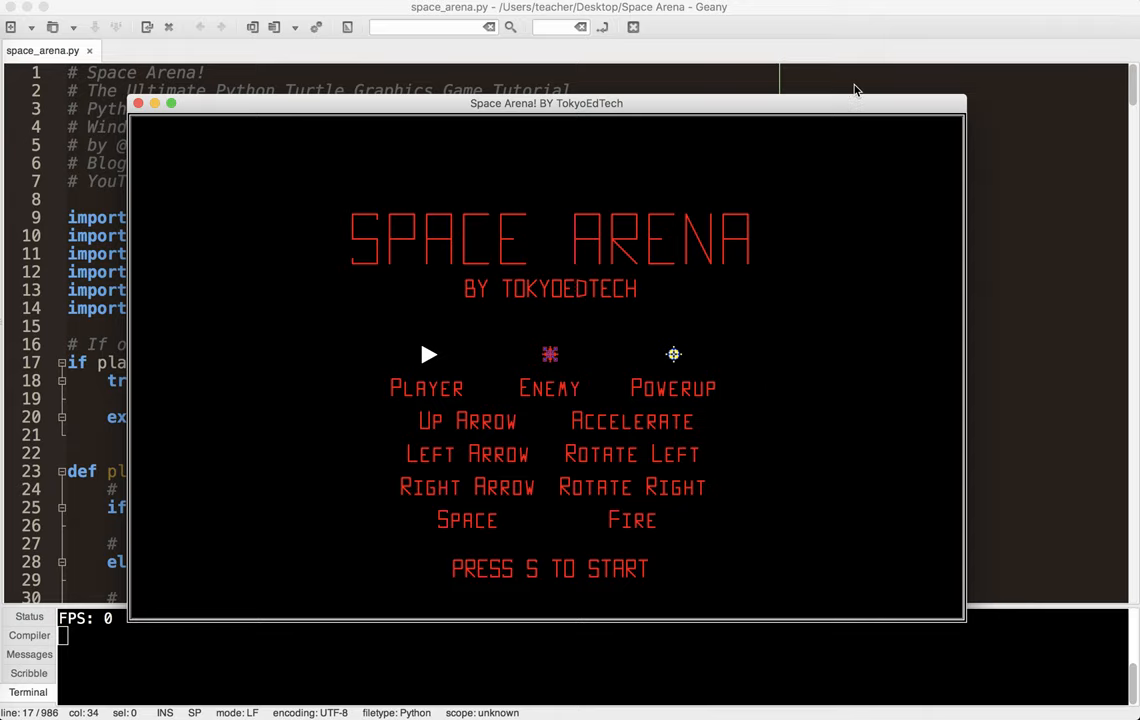
Start a Space Arena game from the splash screen with the S key.
key("s")
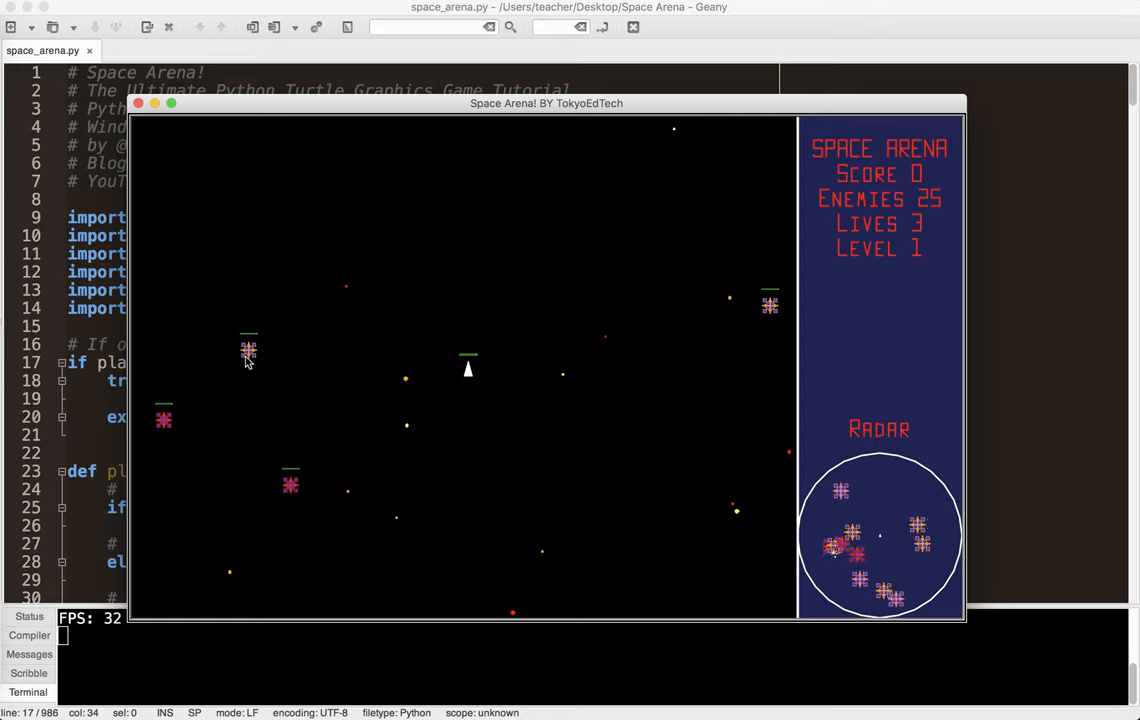
mouse_move(508, 332)
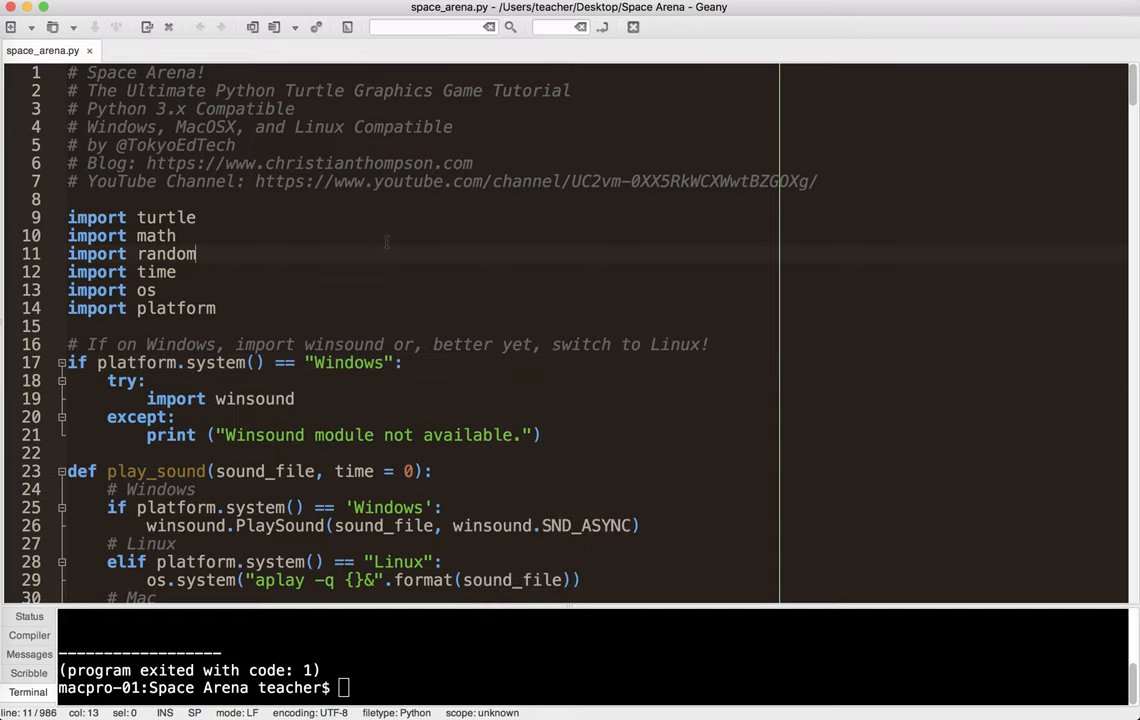
Scroll space_arena.py from the header comments down to class Game().
scroll("down", 3)
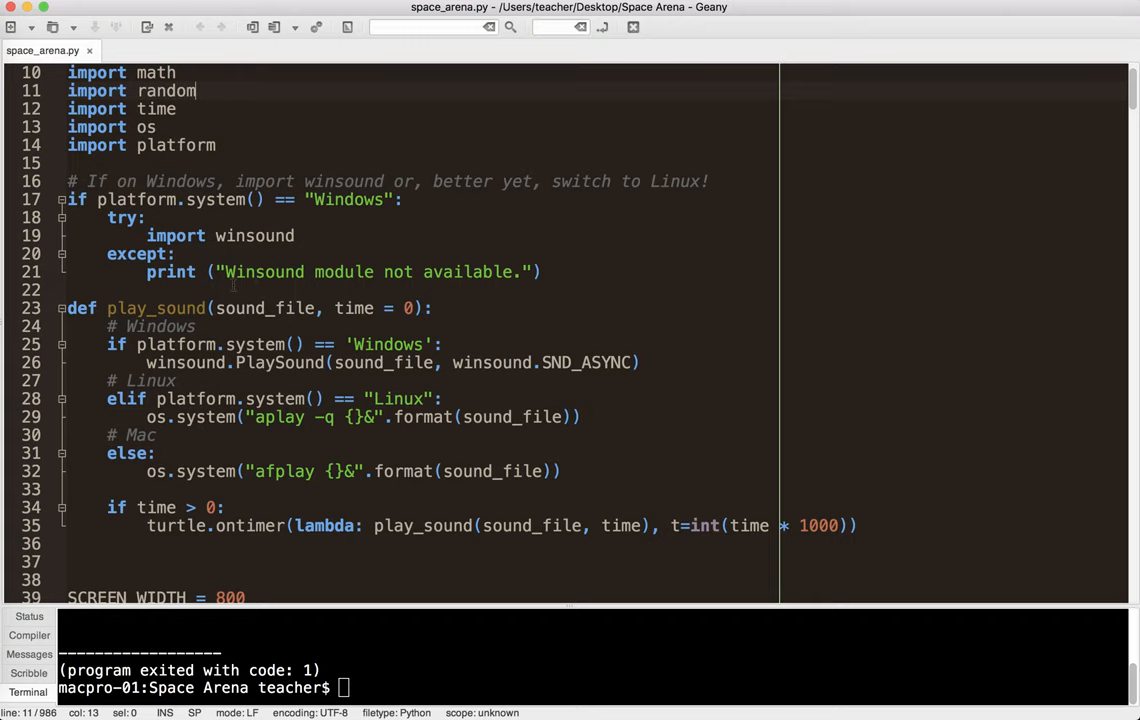
scroll("down", 3)
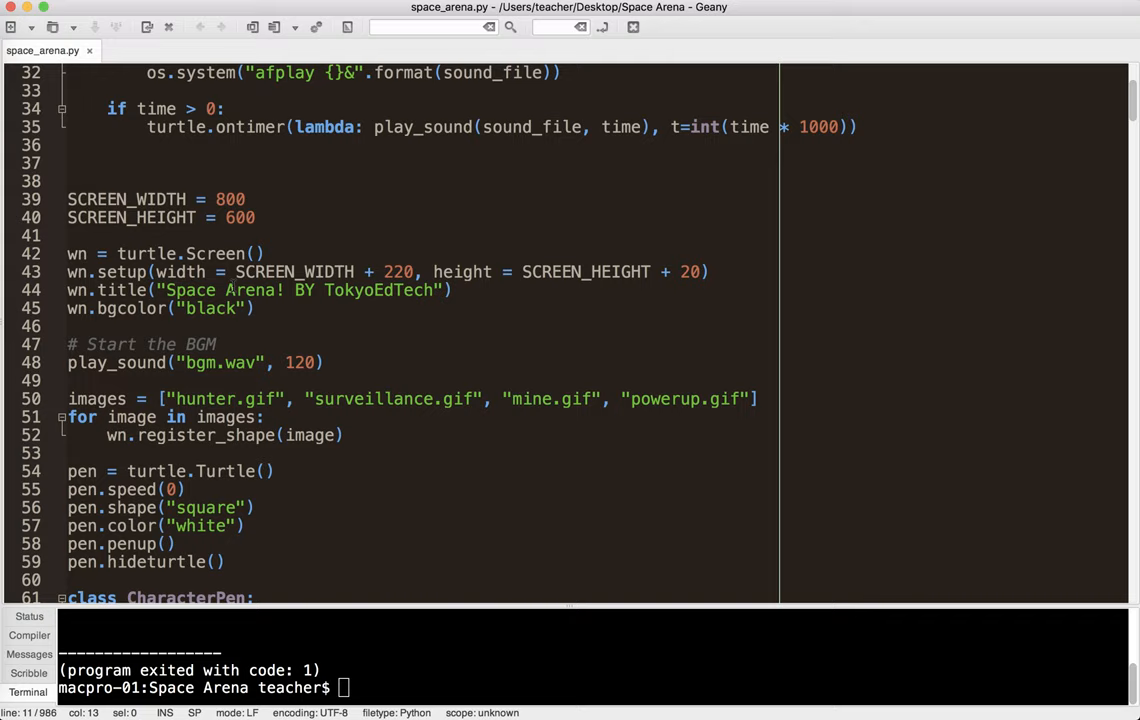
scroll("down", 3)
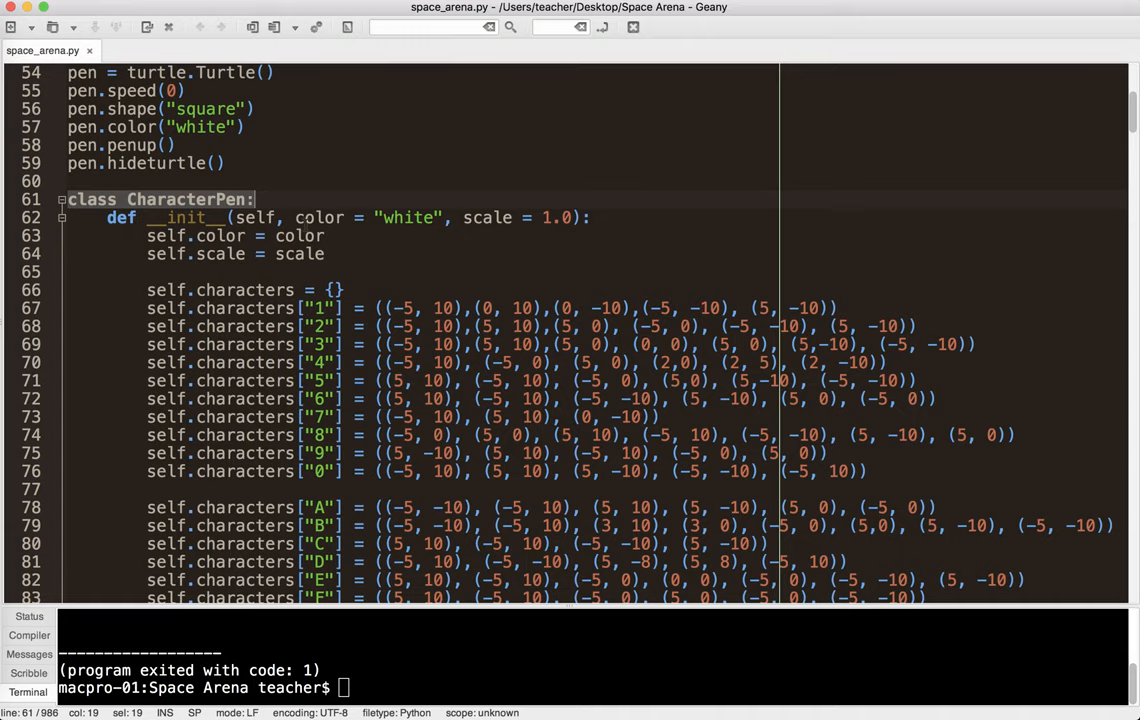
scroll("down", 3)
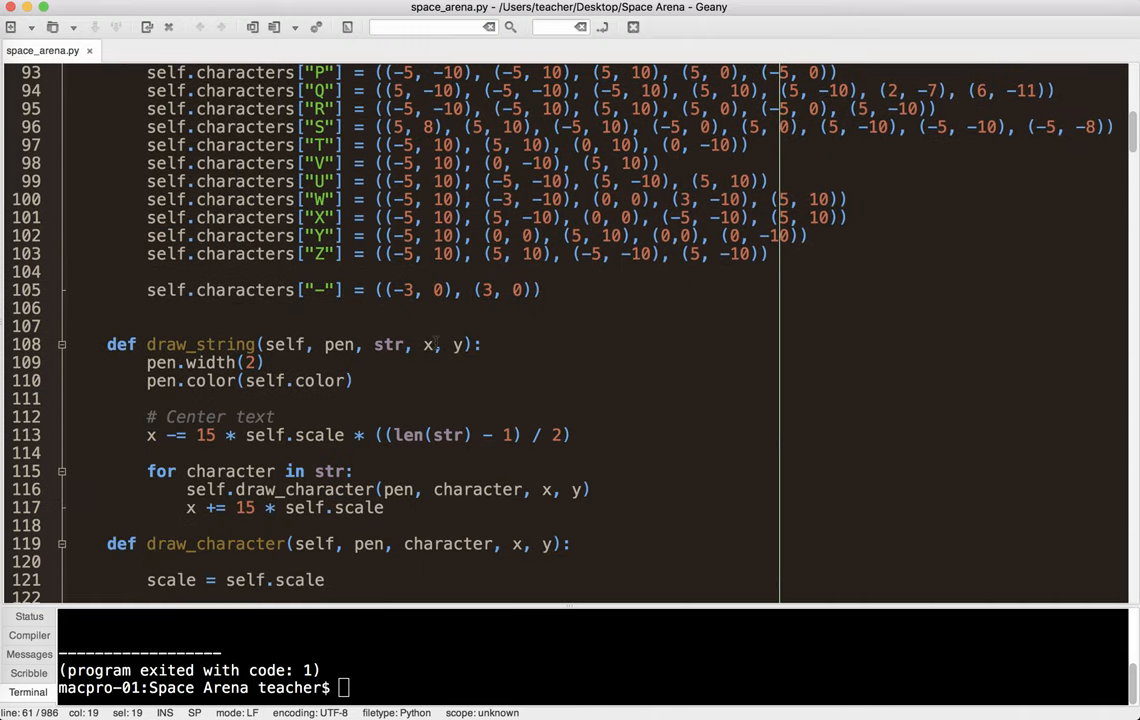
scroll("down", 3)
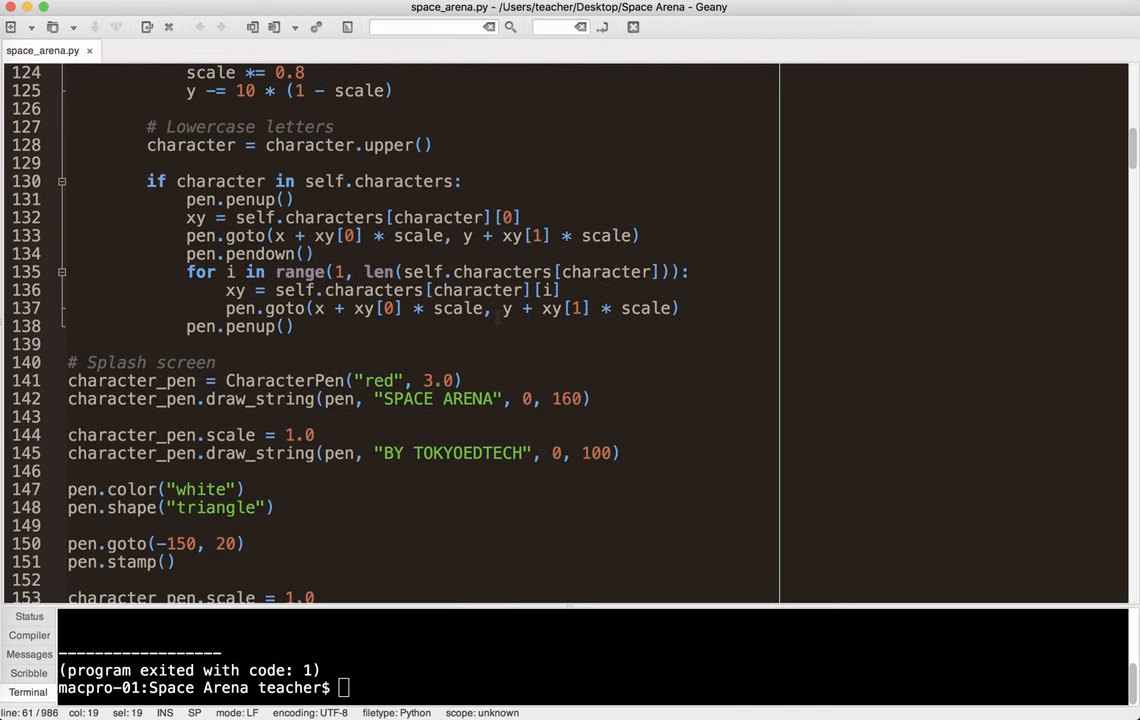
scroll("down", 3)
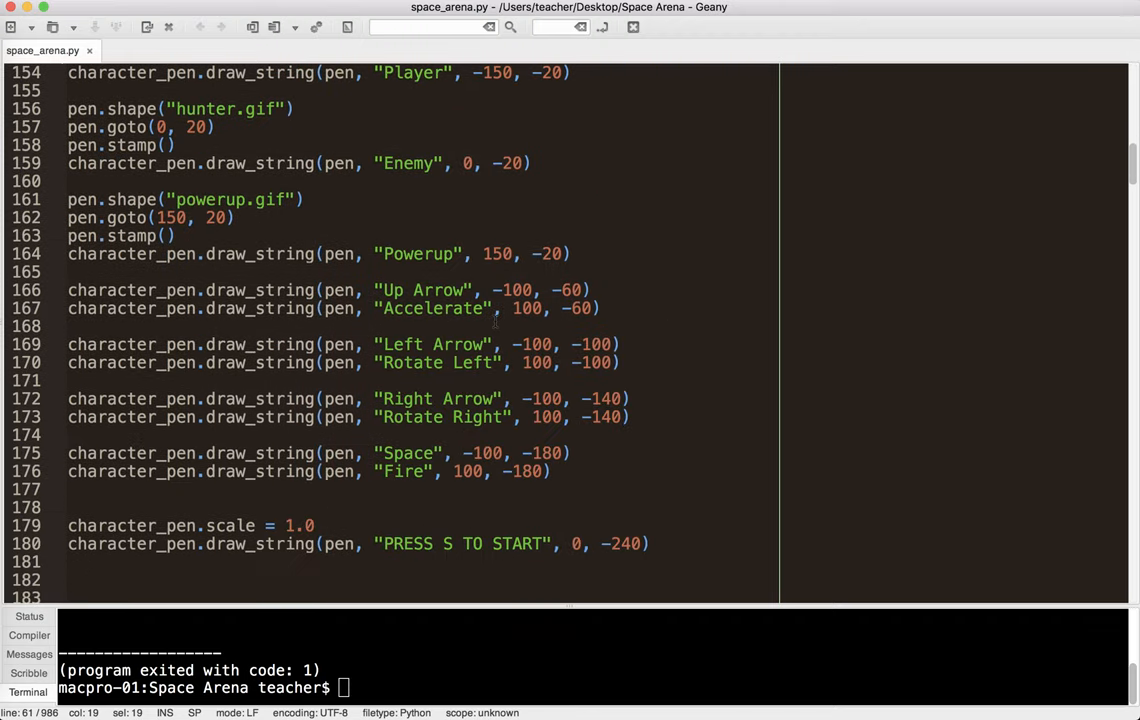
scroll("down", 3)
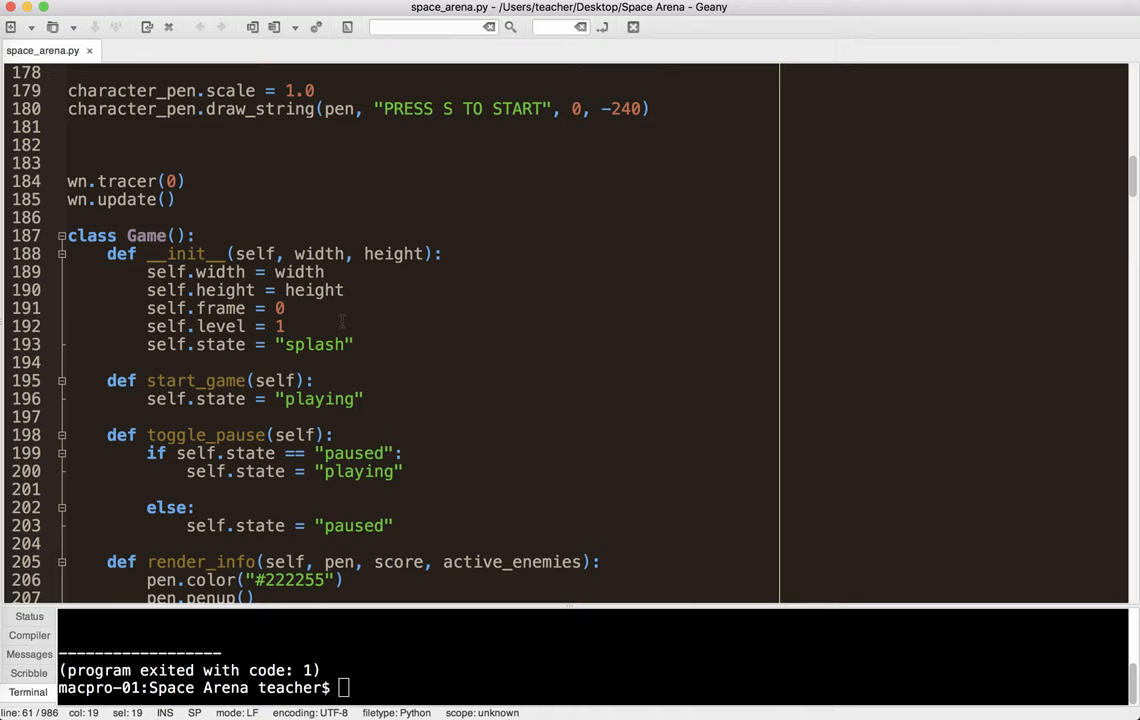
scroll("down", 3)
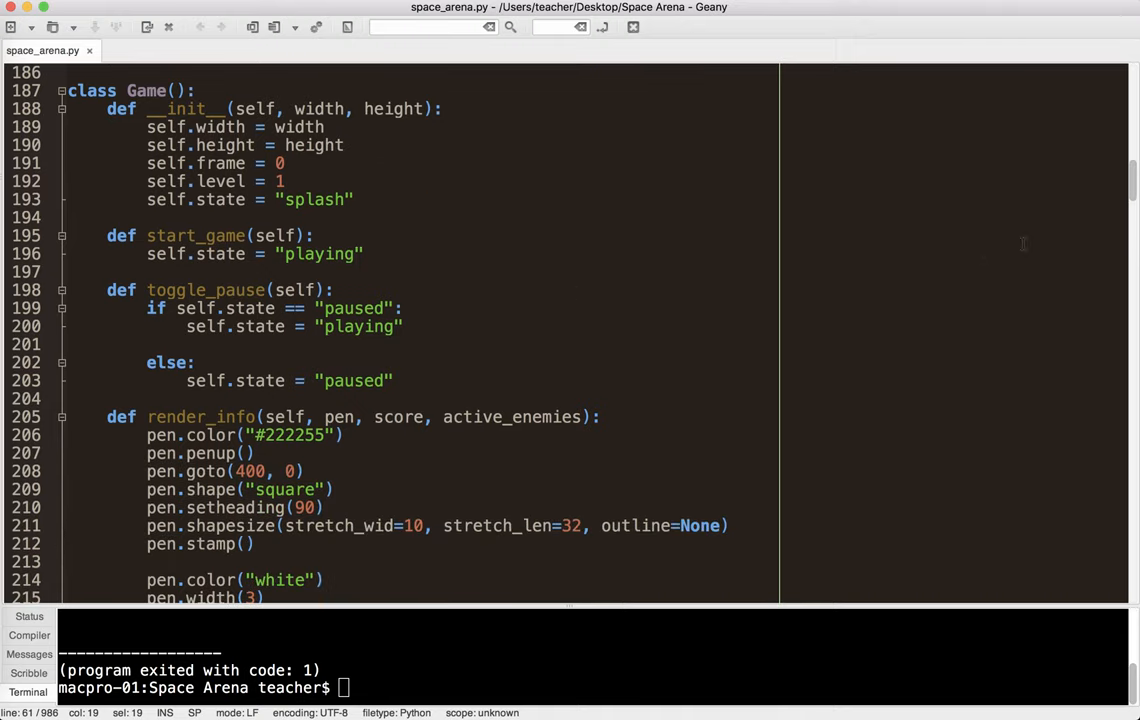
mouse_move(525, 271)
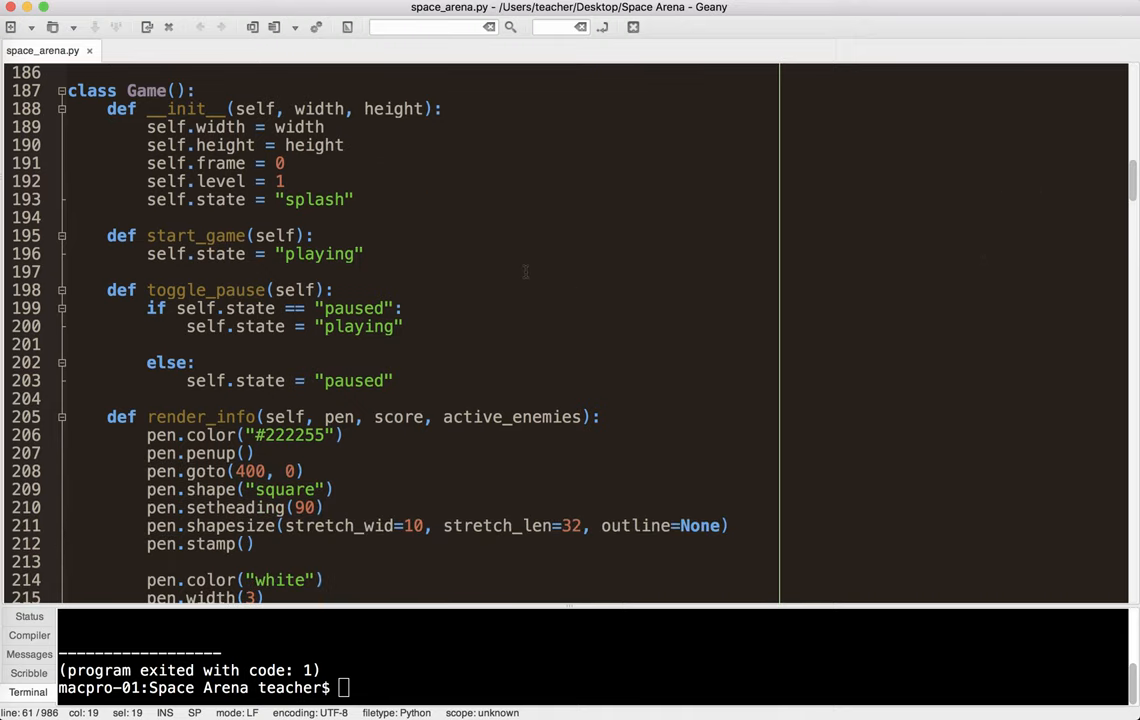
Scroll past the Missile, Star, Powerup, Particle, Exhaust and Camera classes to '# Set up the game'.
scroll("down", 3)
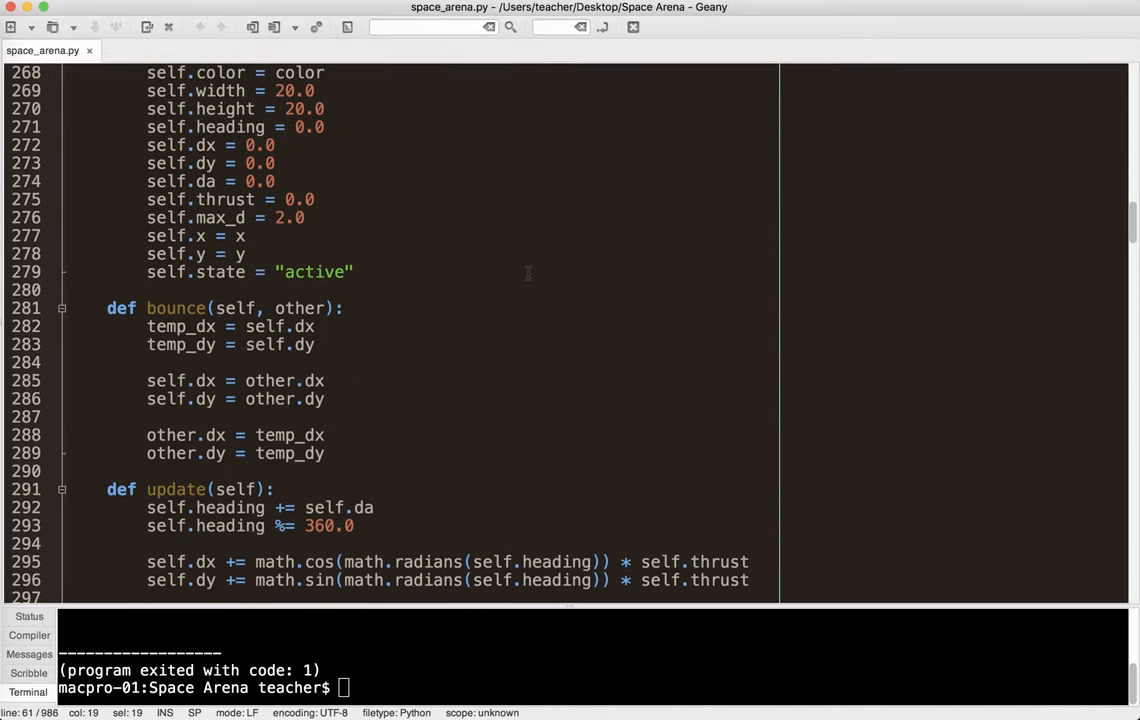
scroll("down", 3)
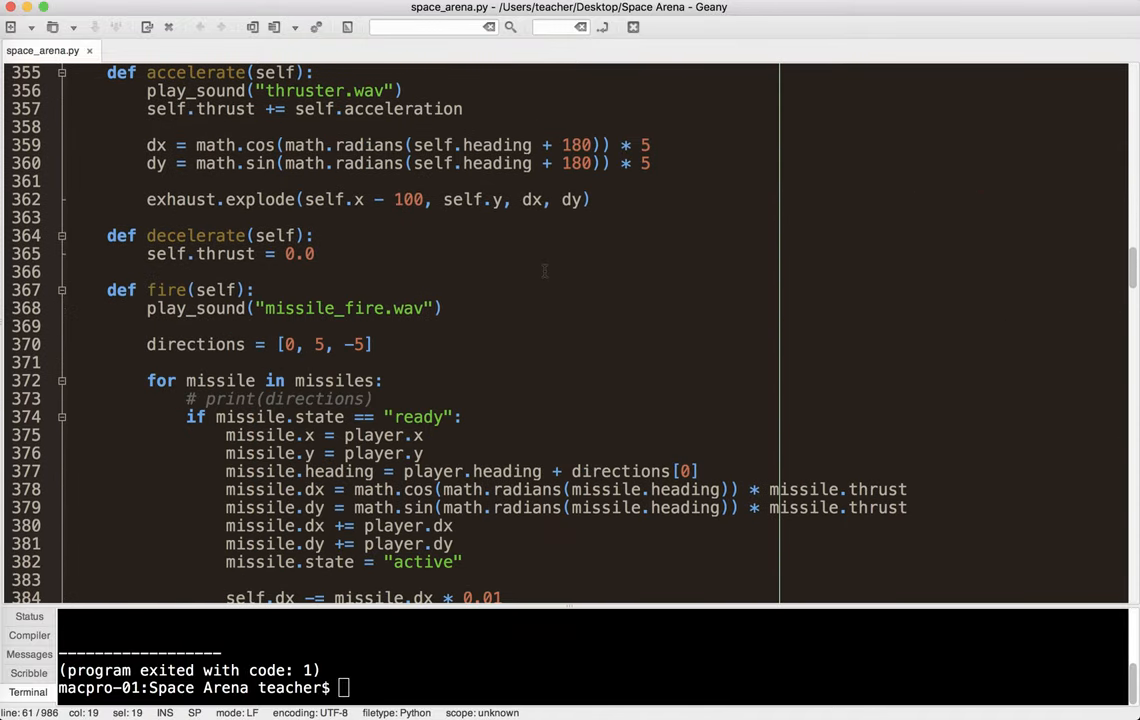
scroll("down", 3)
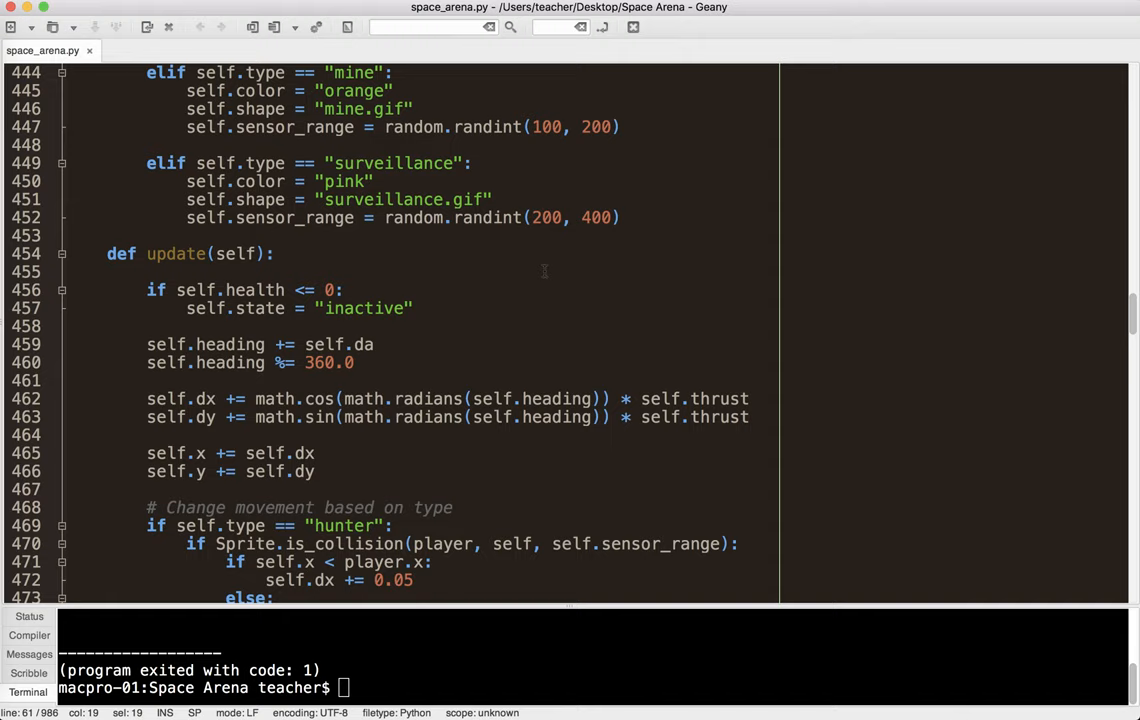
scroll("down", 3)
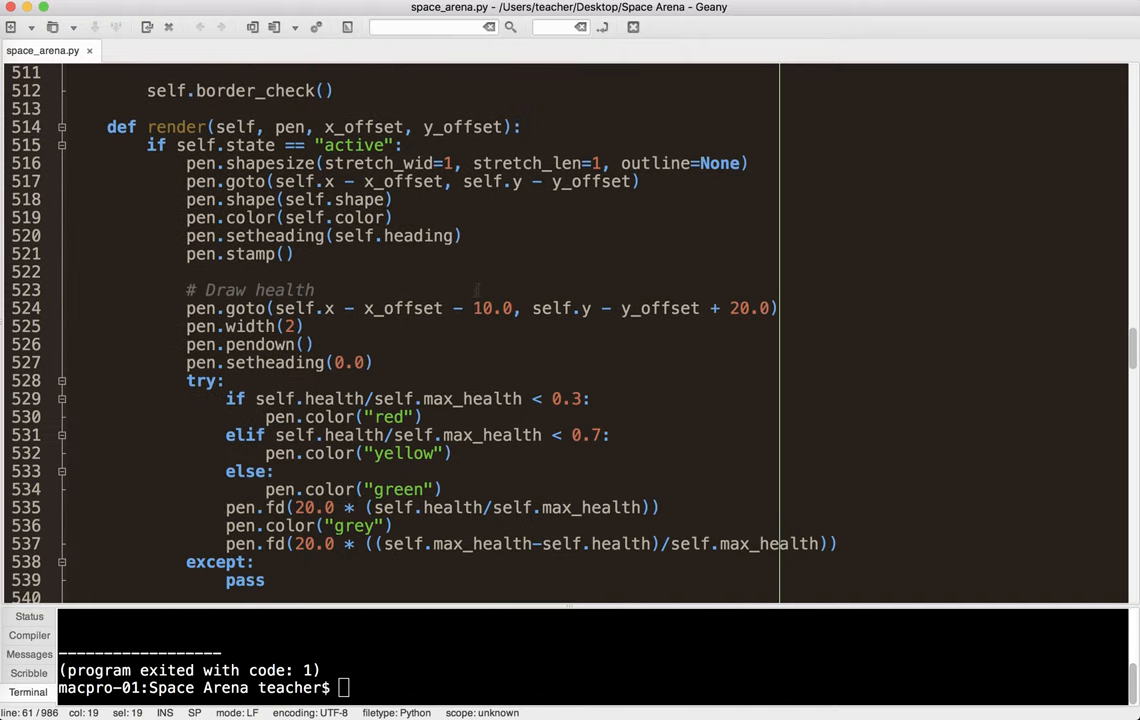
scroll("down", 3)
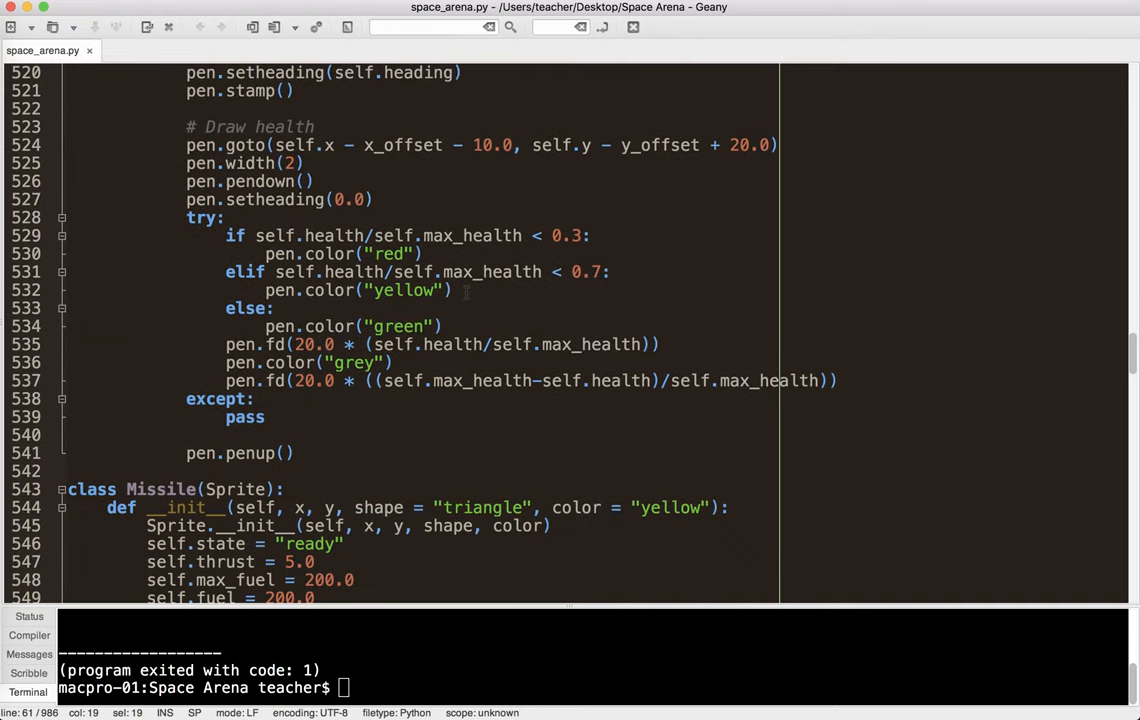
scroll("down", 3)
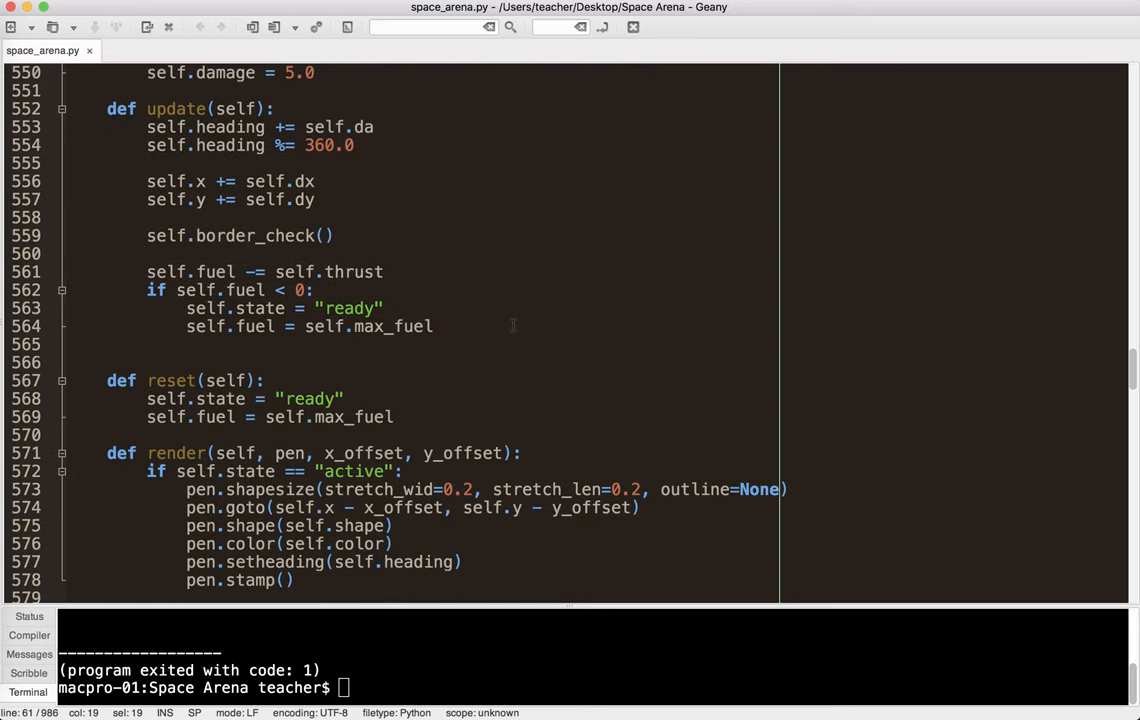
scroll("down", 3)
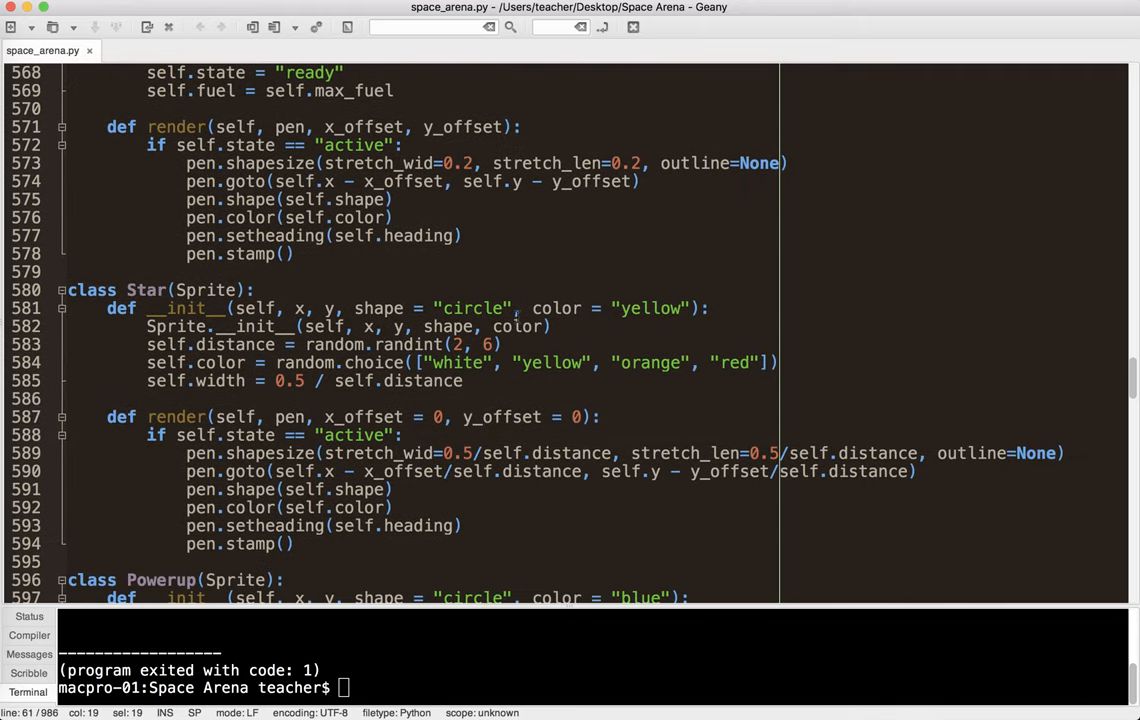
scroll("down", 3)
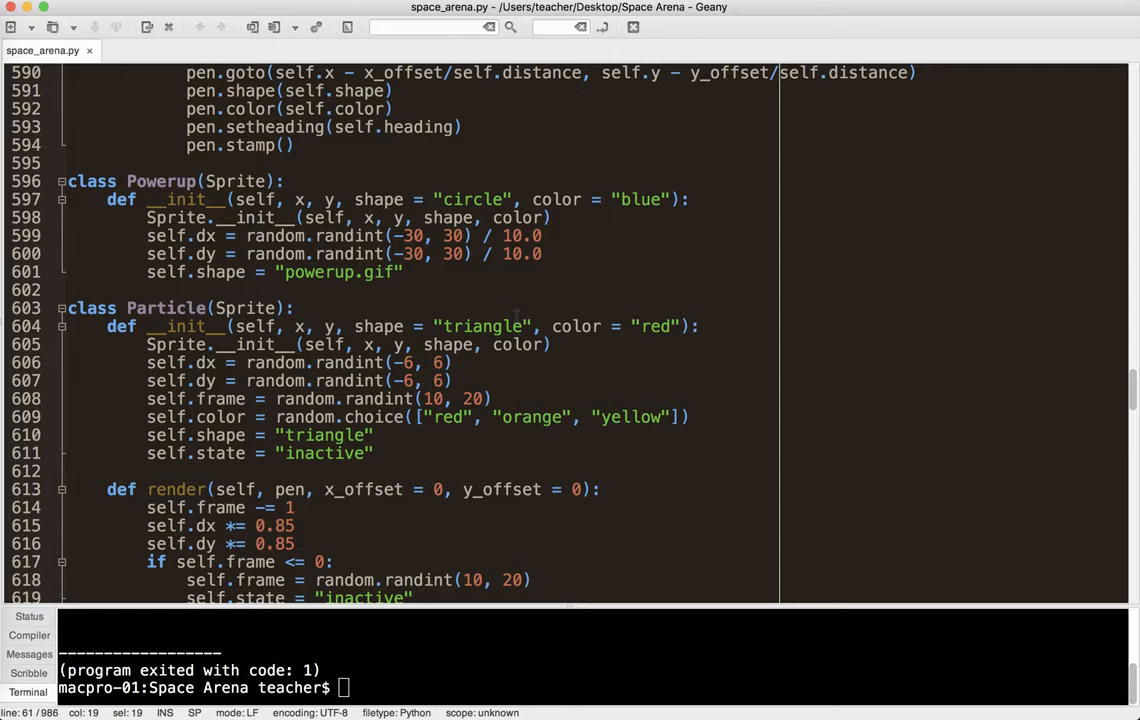
scroll("down", 3)
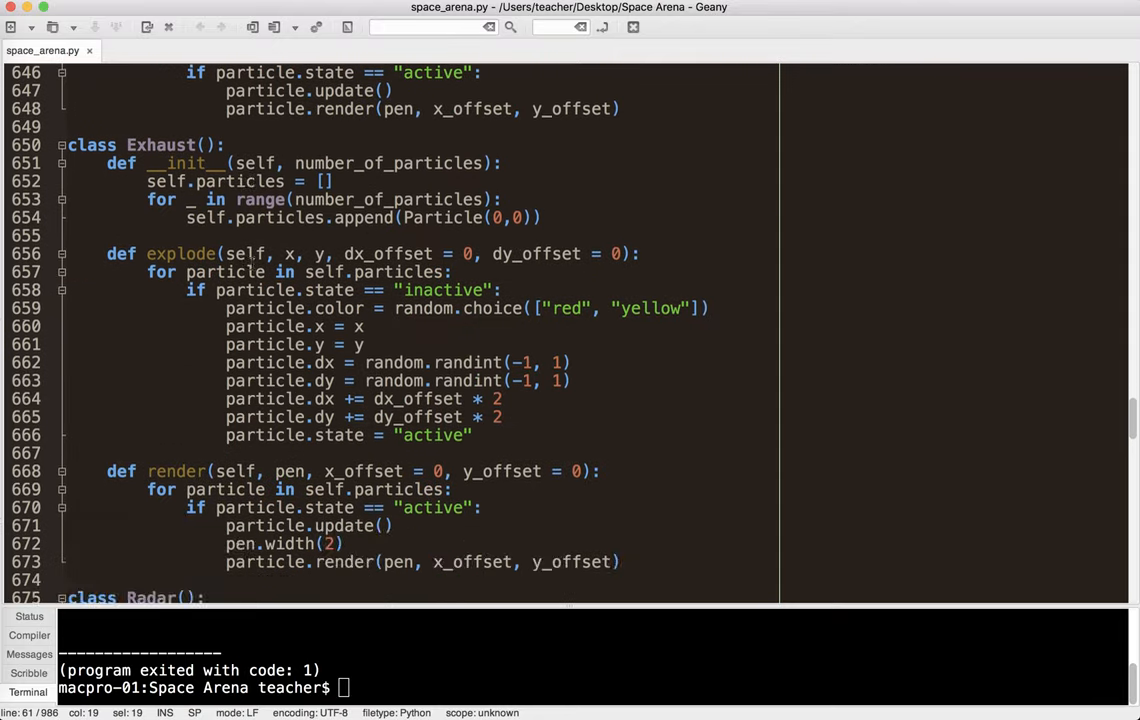
scroll("down", 3)
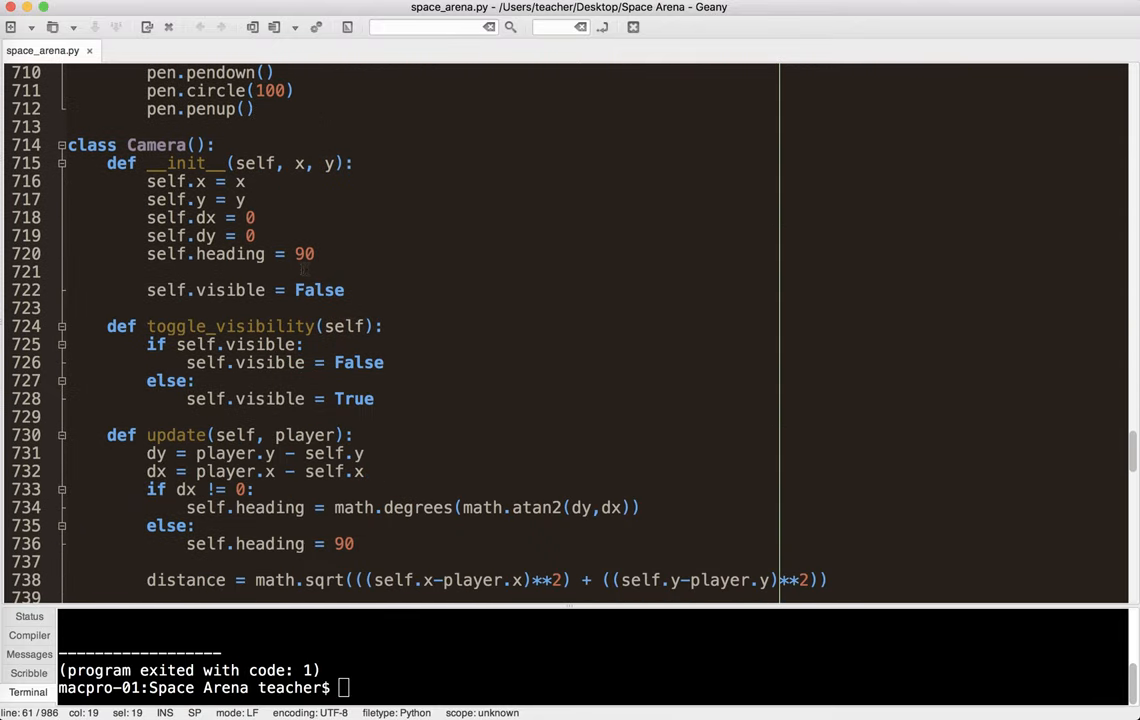
scroll("down", 3)
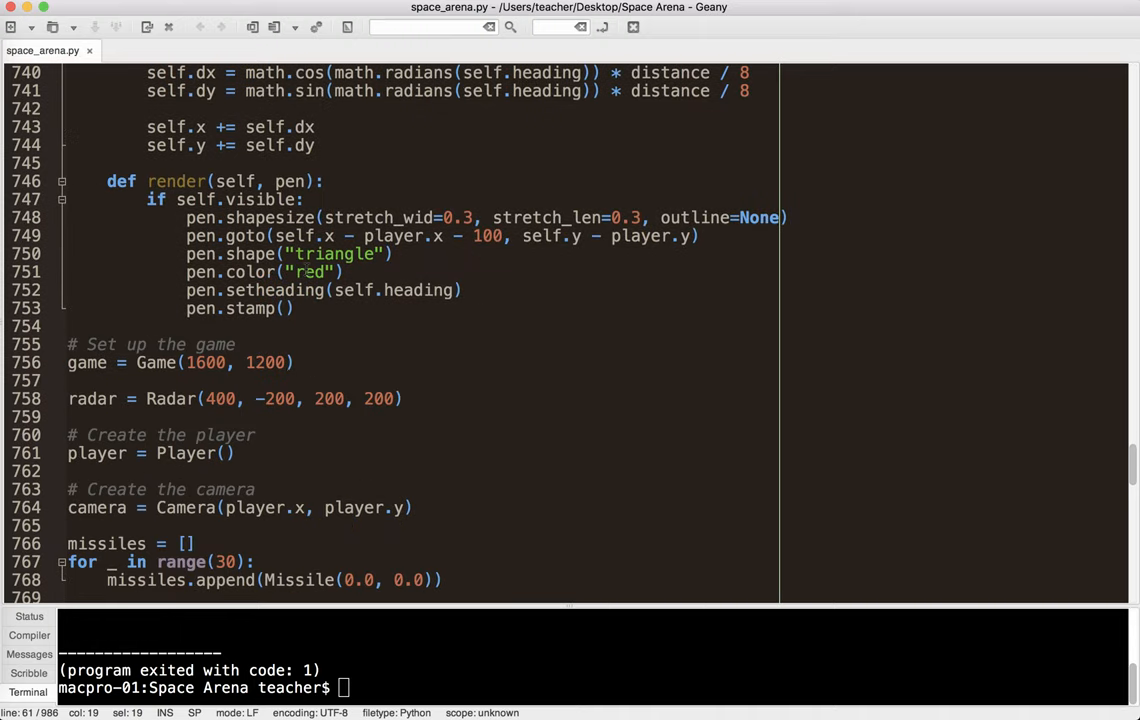
Scroll through sprite setup, keyboard bindings and the main loop to the collision checks.
scroll("down", 3)
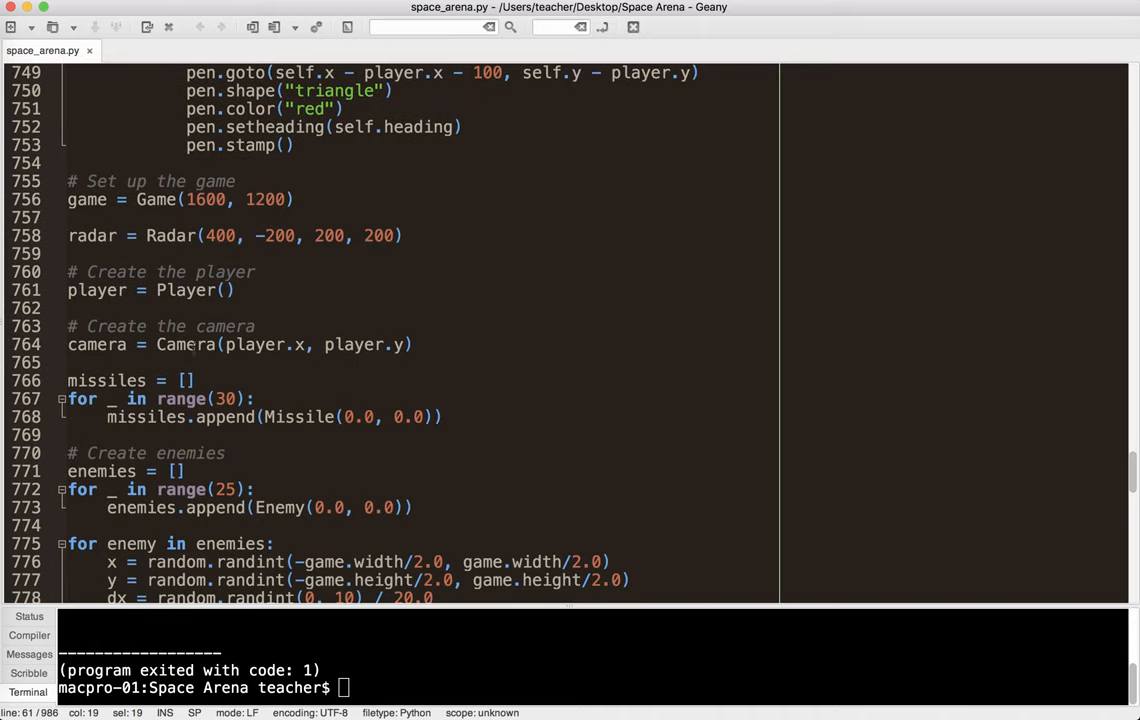
scroll("down", 3)
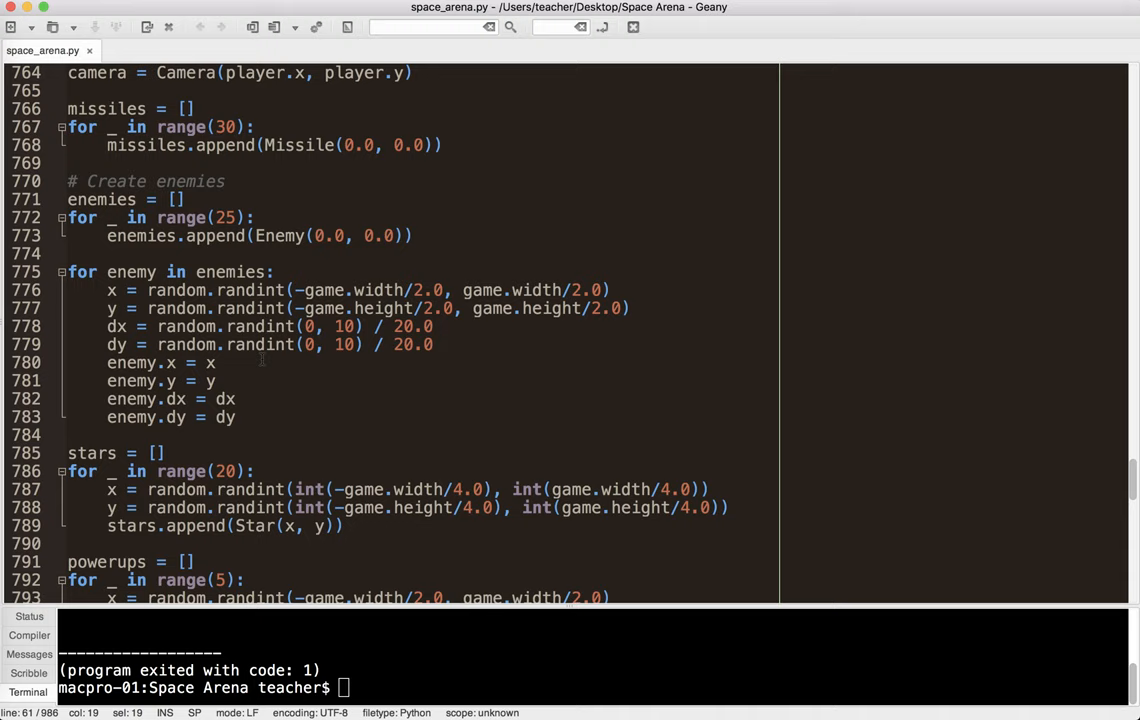
scroll("down", 3)
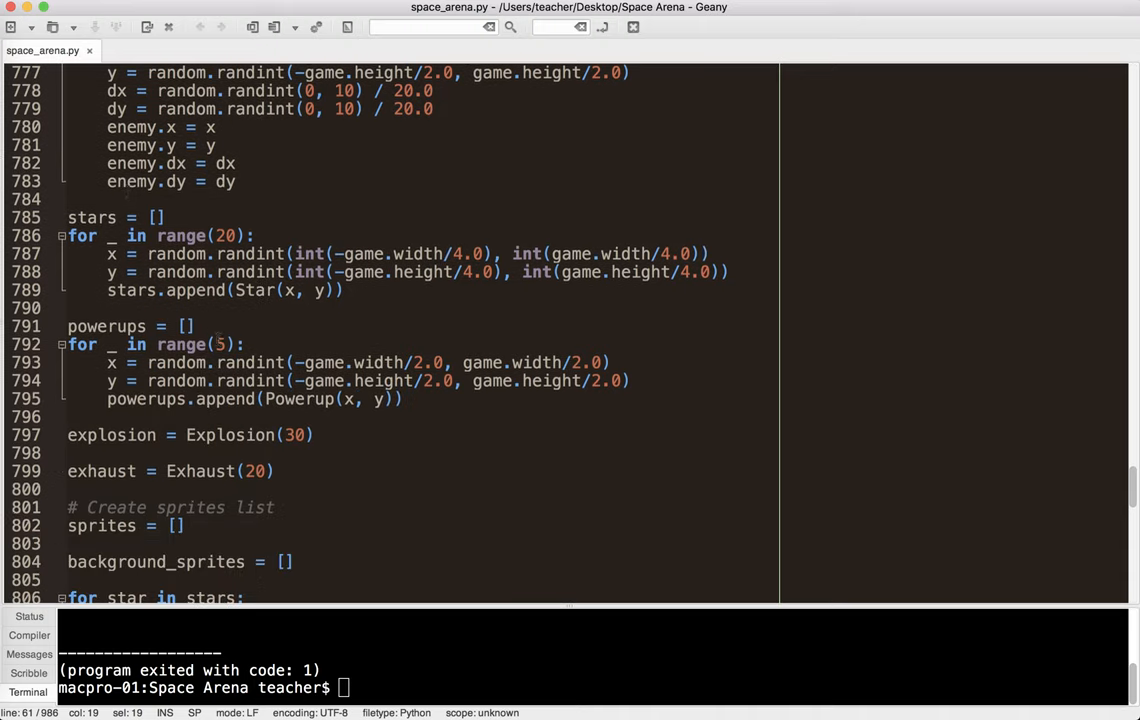
scroll("down", 3)
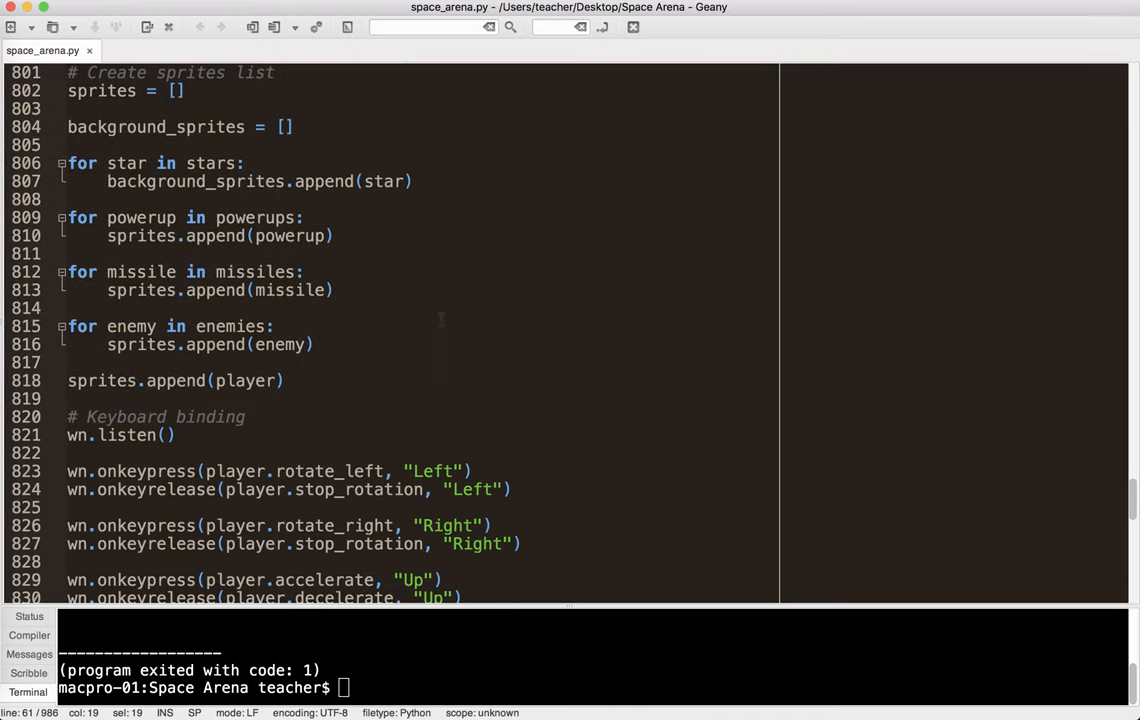
scroll("down", 3)
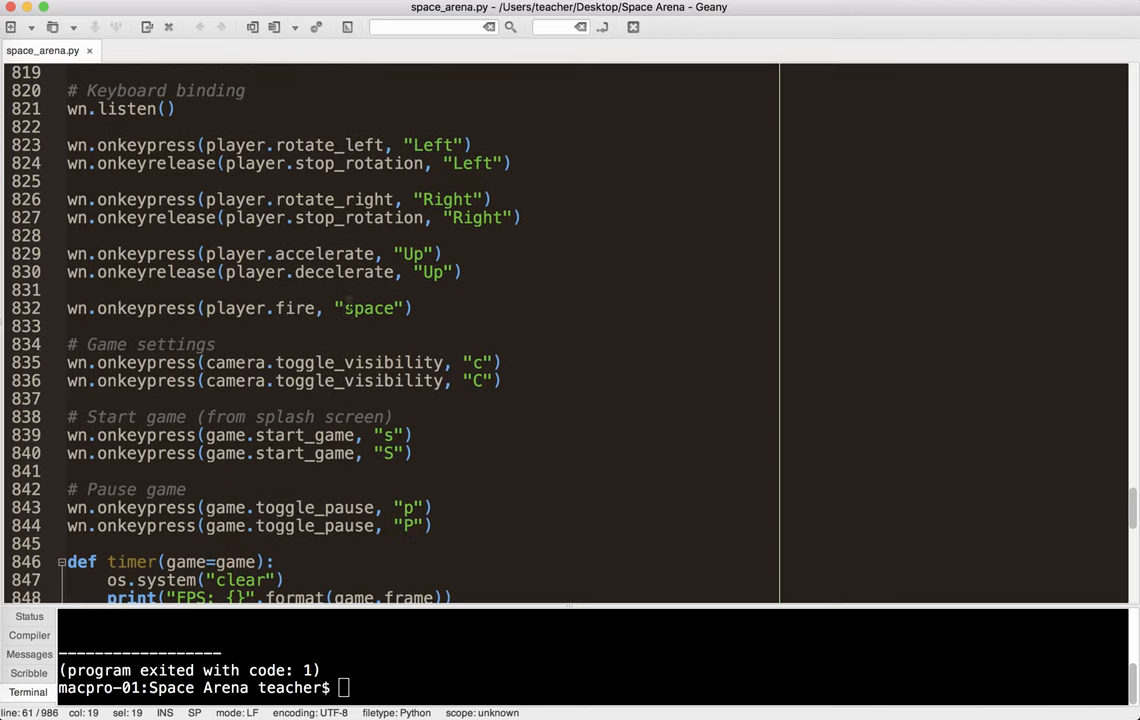
scroll("down", 3)
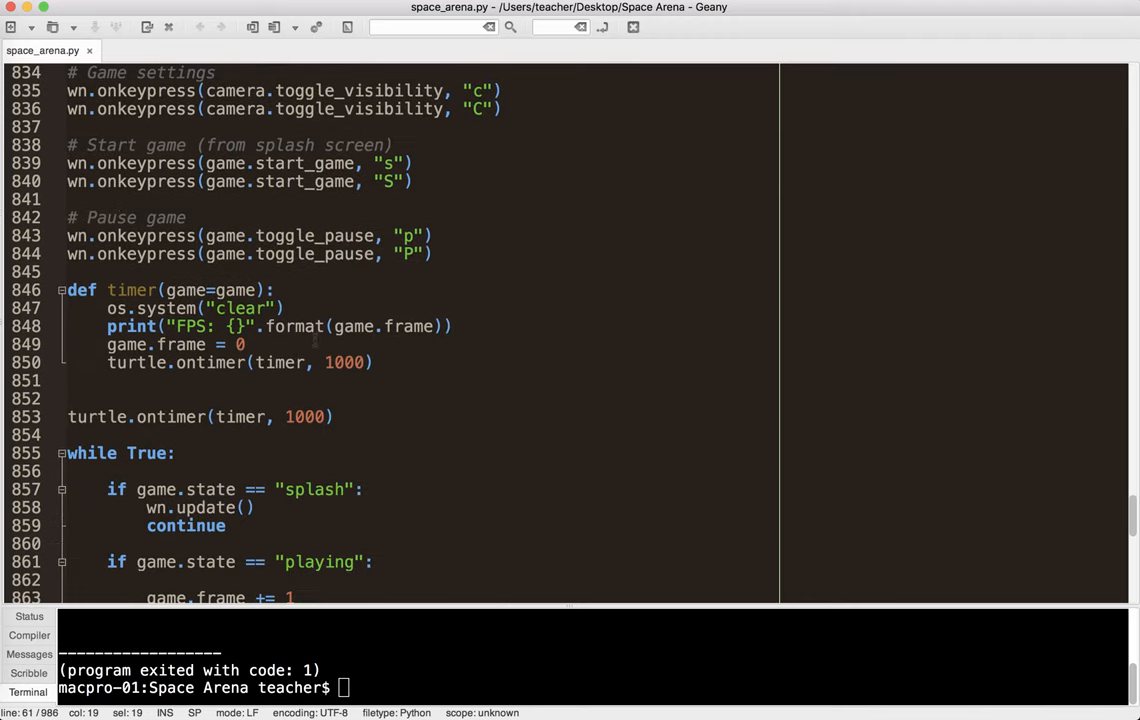
scroll("down", 3)
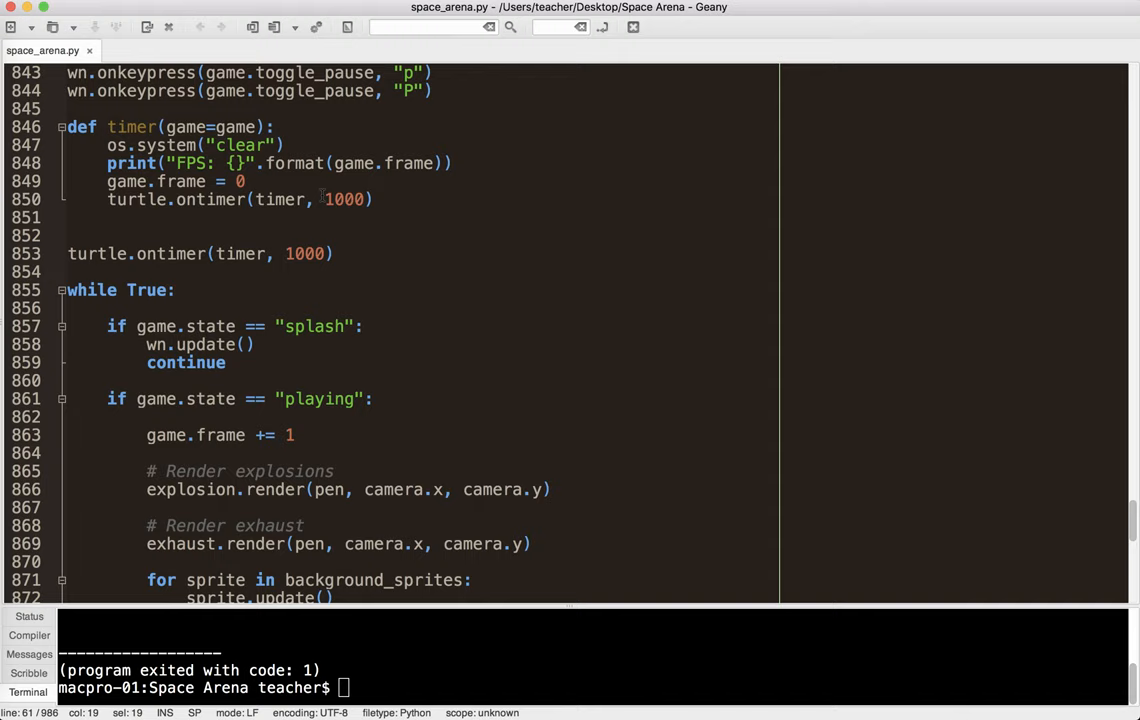
scroll("down", 3)
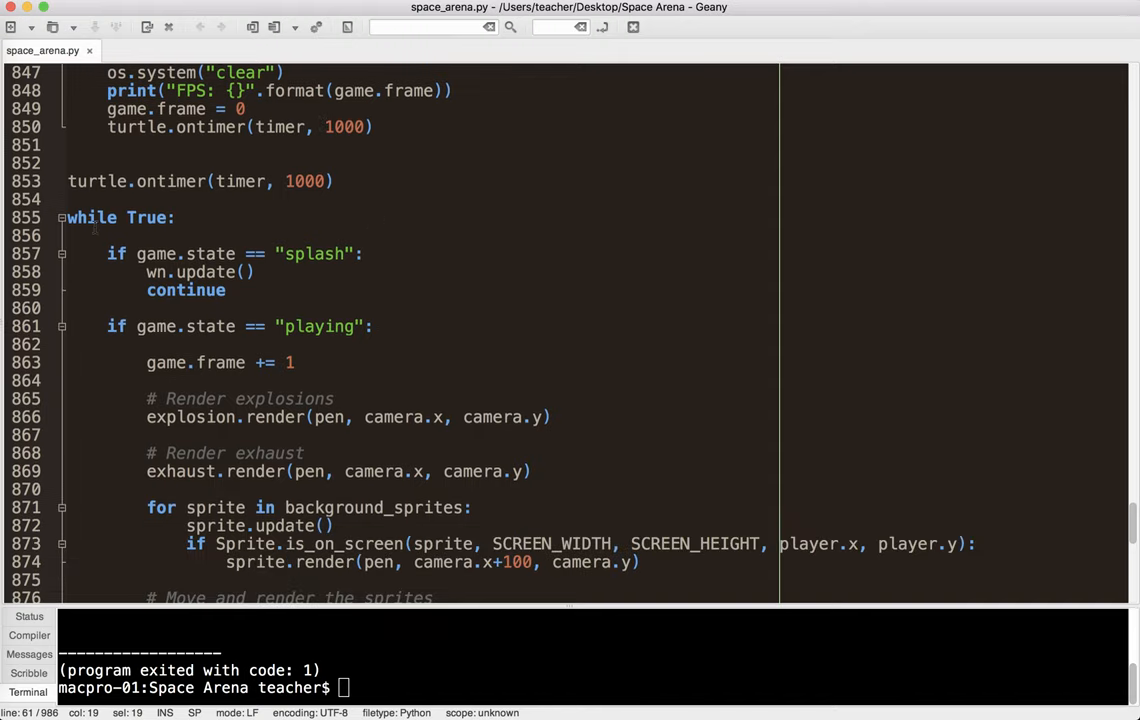
scroll("down", 3)
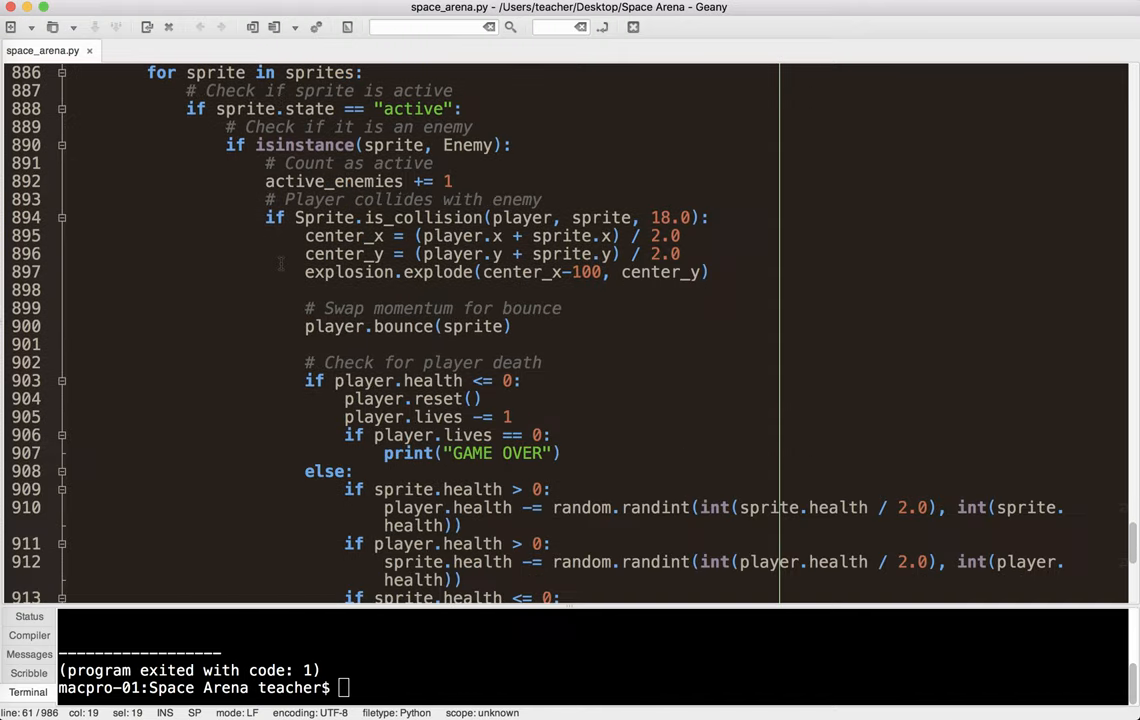
scroll("down", 3)
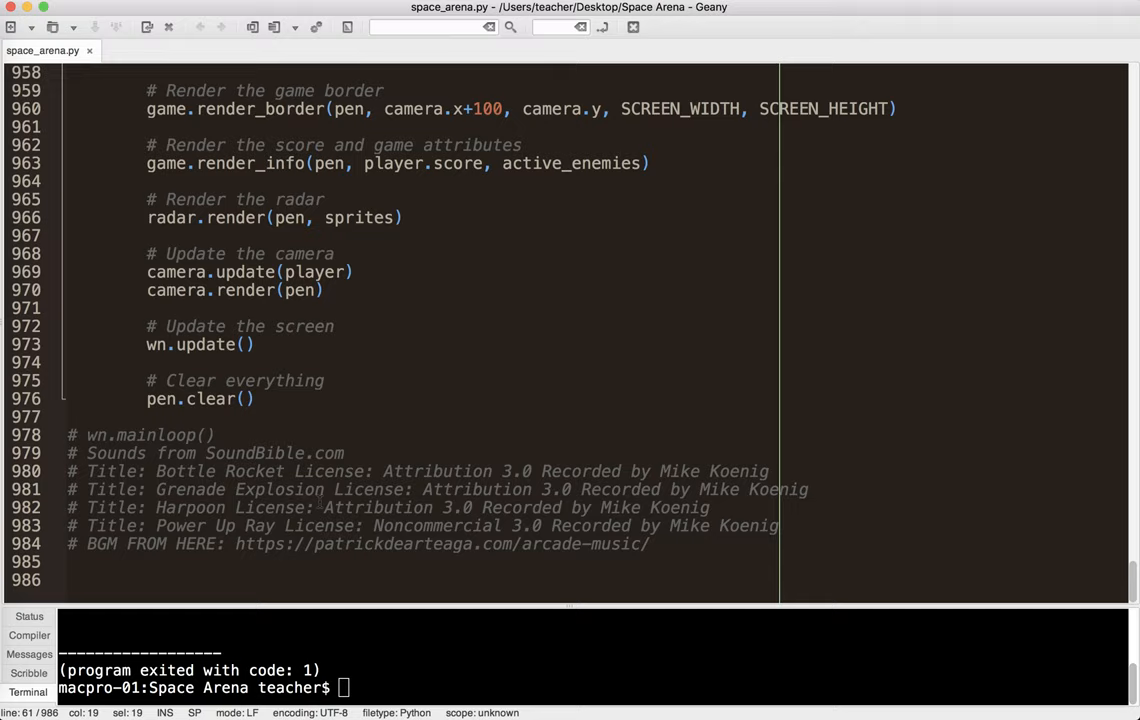
mouse_move(672, 548)
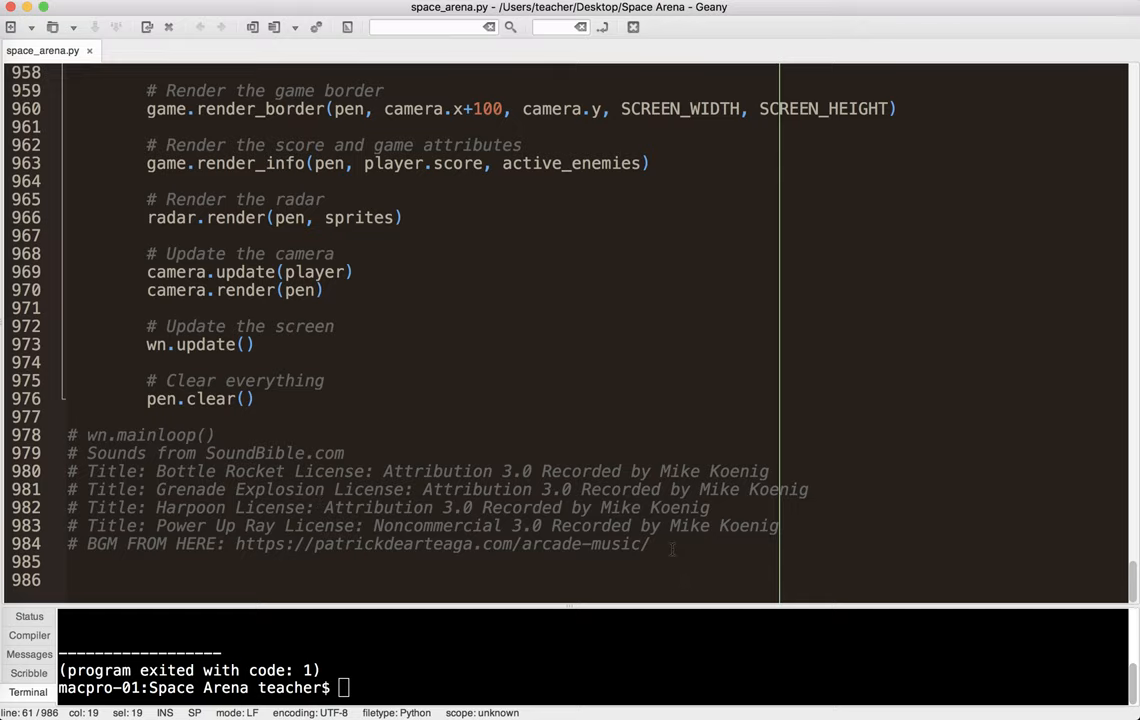
Scroll back up to line 1, showing the header comments, imports and play_sound.
scroll("up", 3)
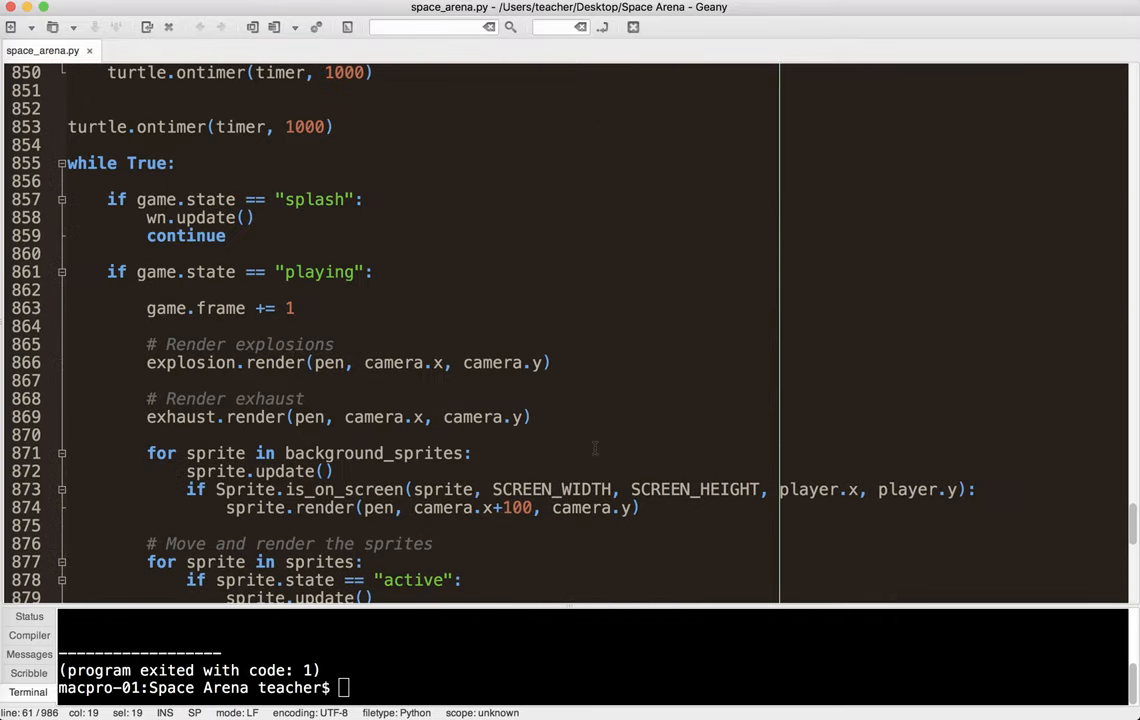
scroll("up", 3)
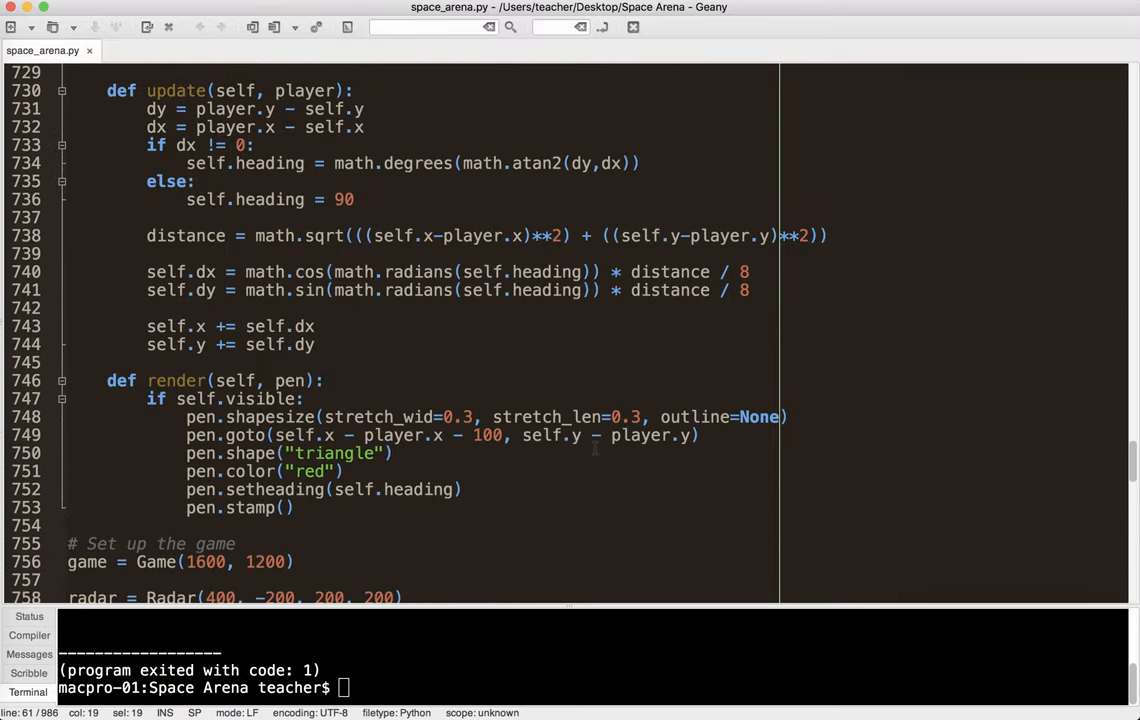
scroll("up", 3)
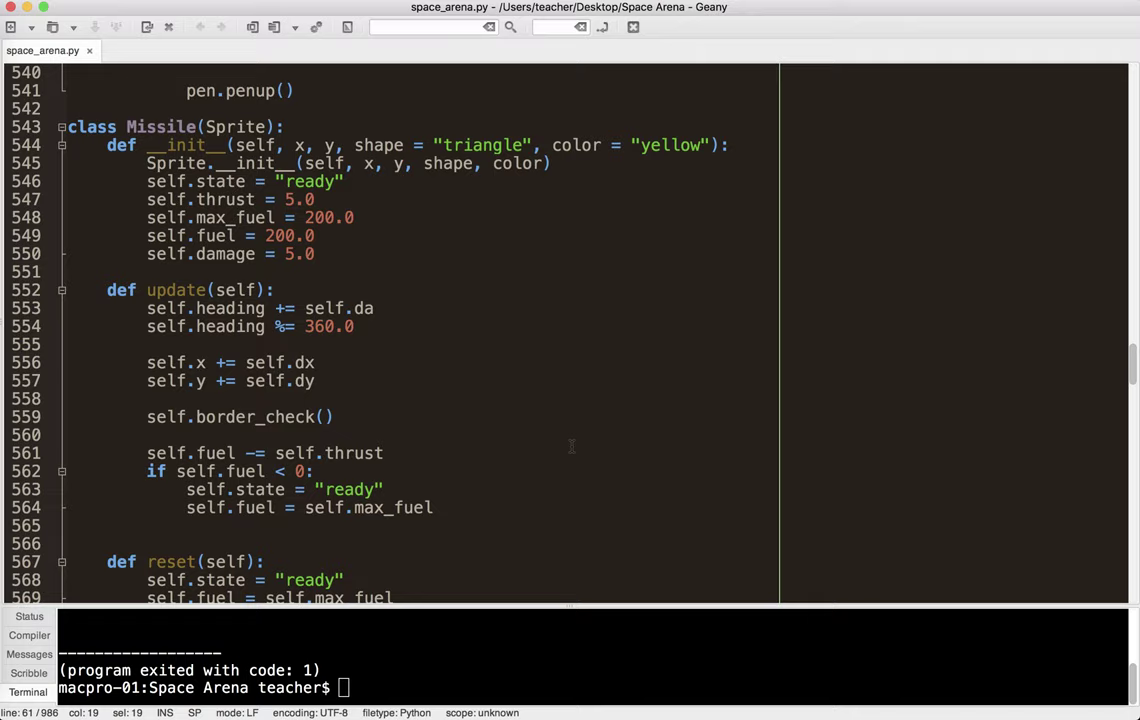
scroll("up", 3)
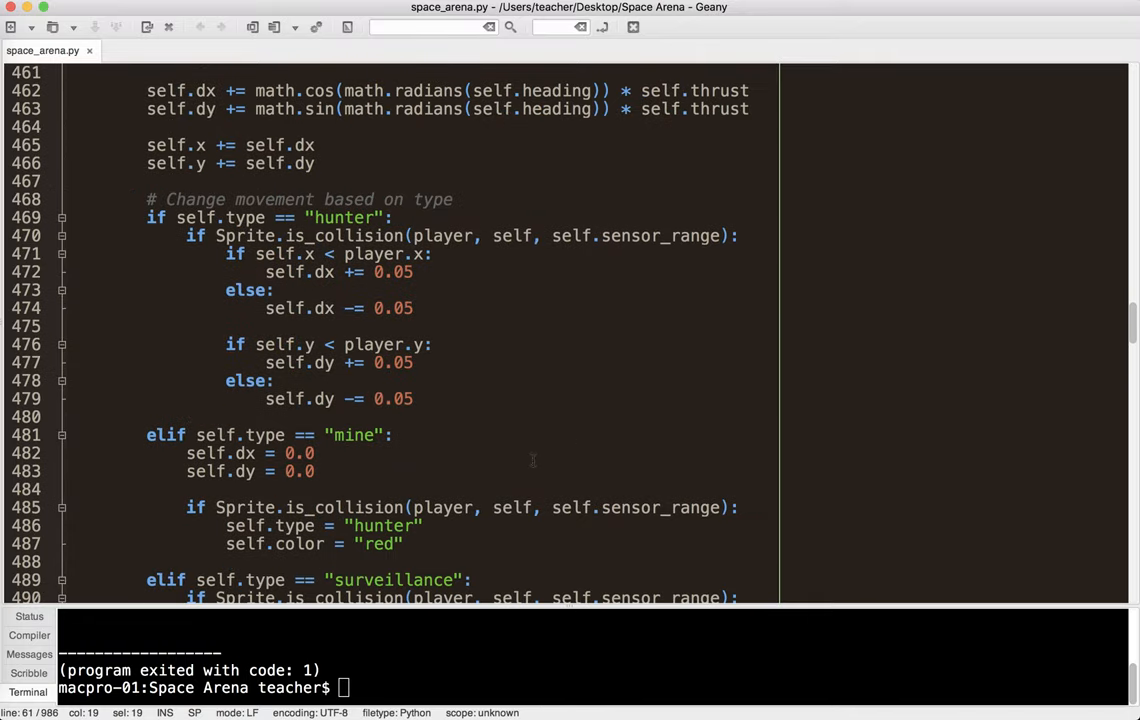
scroll("up", 3)
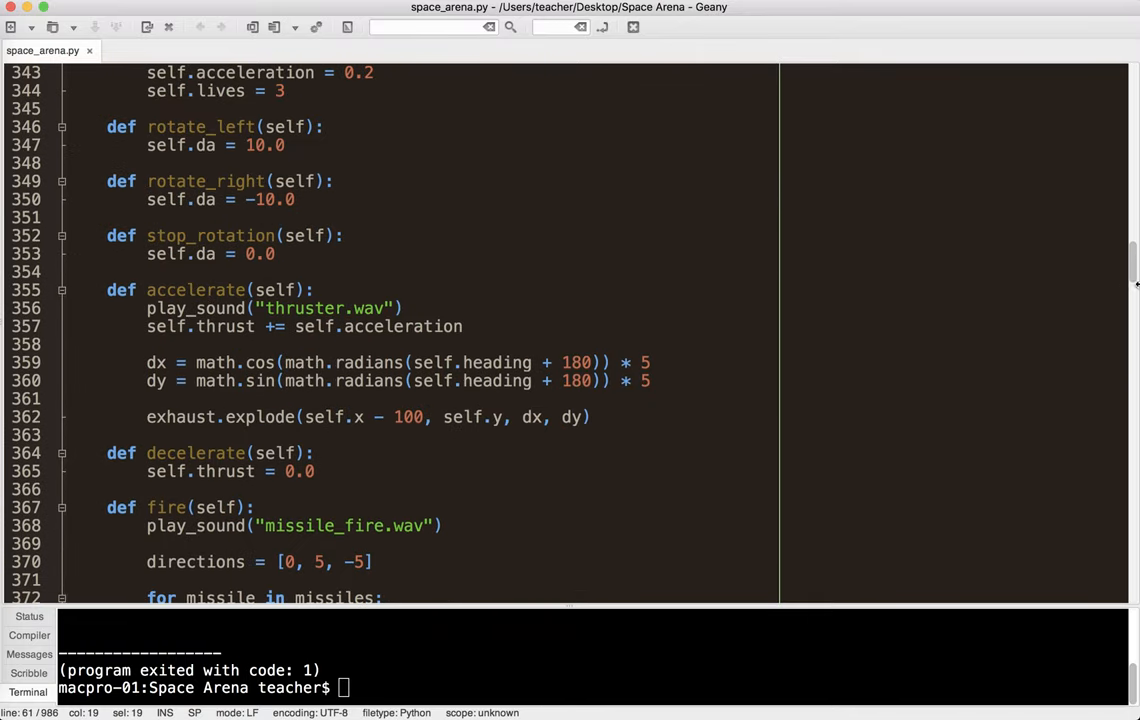
scroll("up", 3)
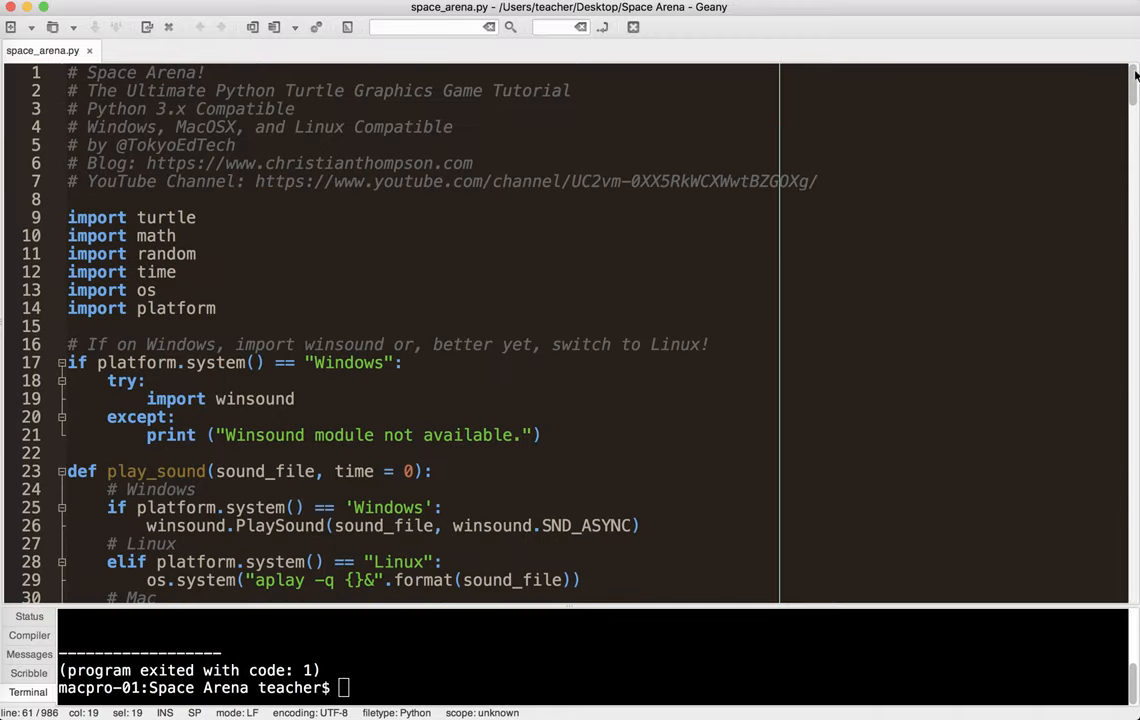
Select the 'import turtle' statement on line 9.
left_click(197, 217)
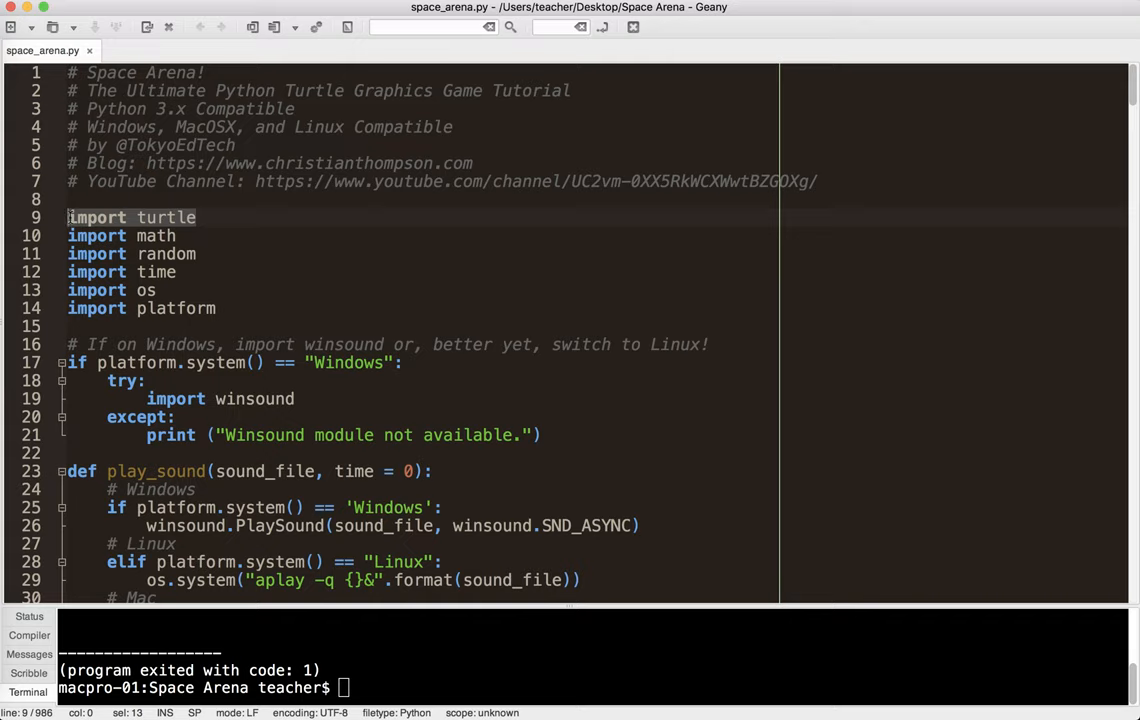
mouse_move(330, 292)
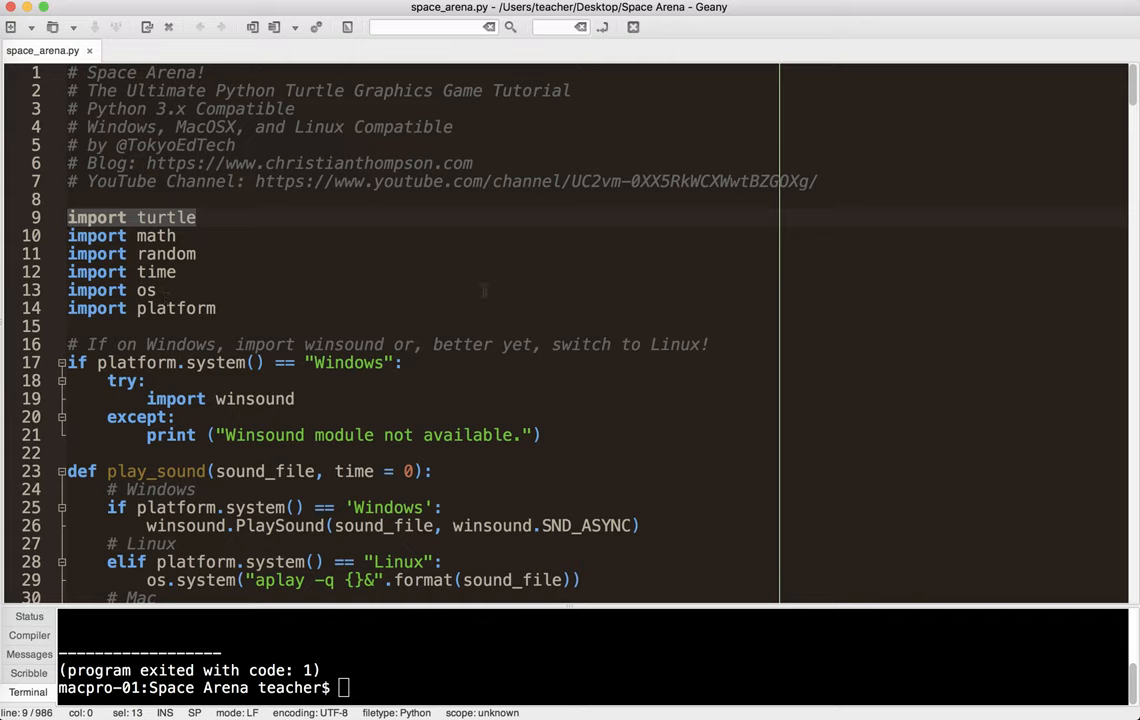
mouse_move(595, 250)
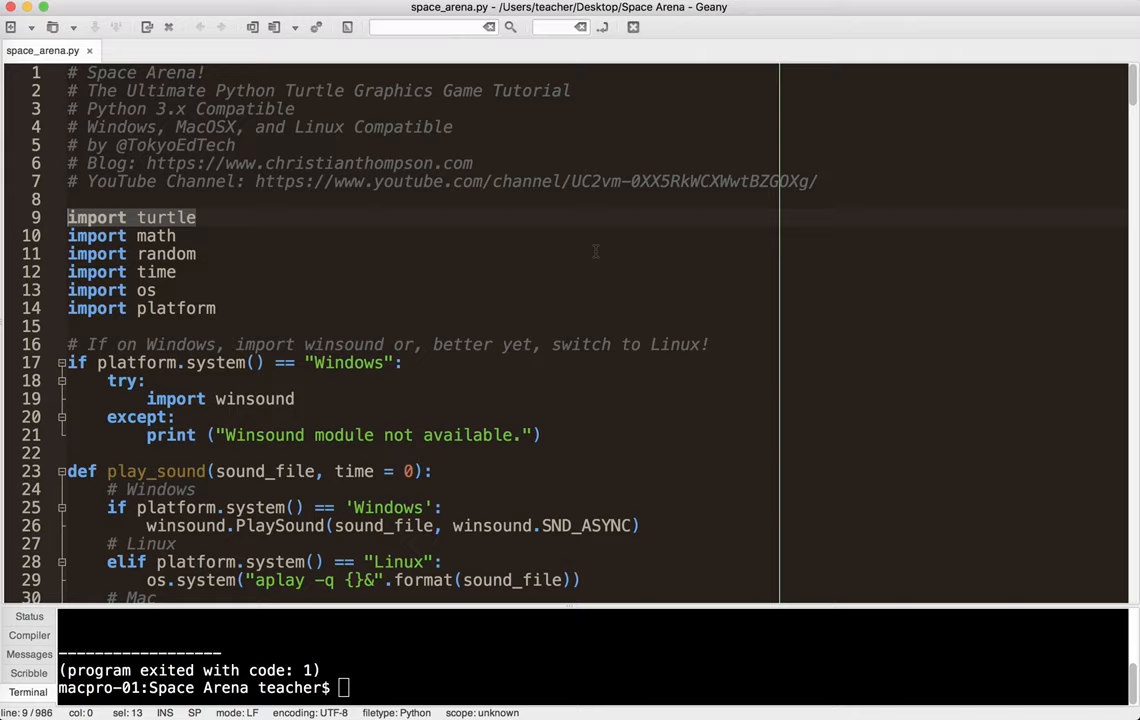